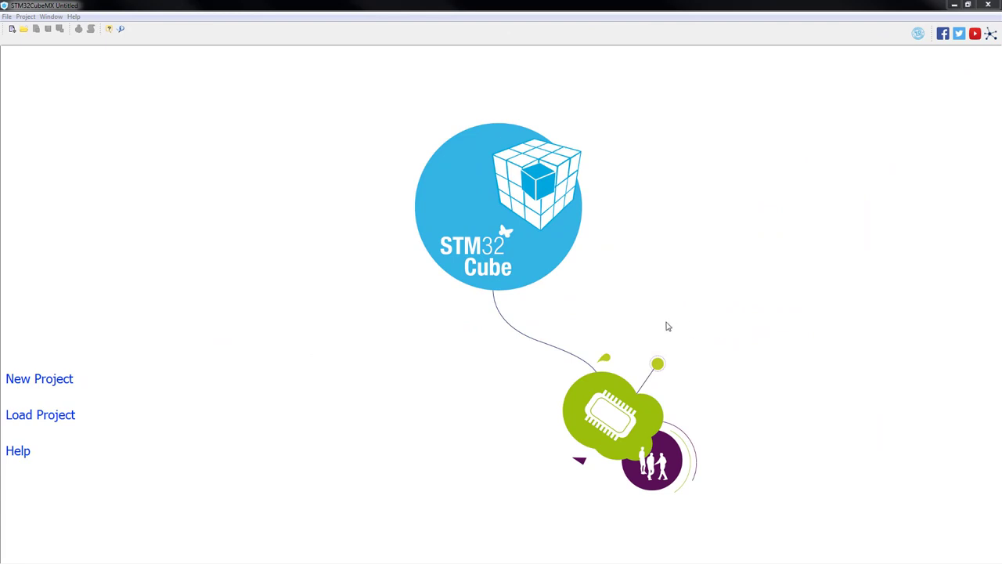
{"action": "mouse_move", "coordinate": [147, 347]}
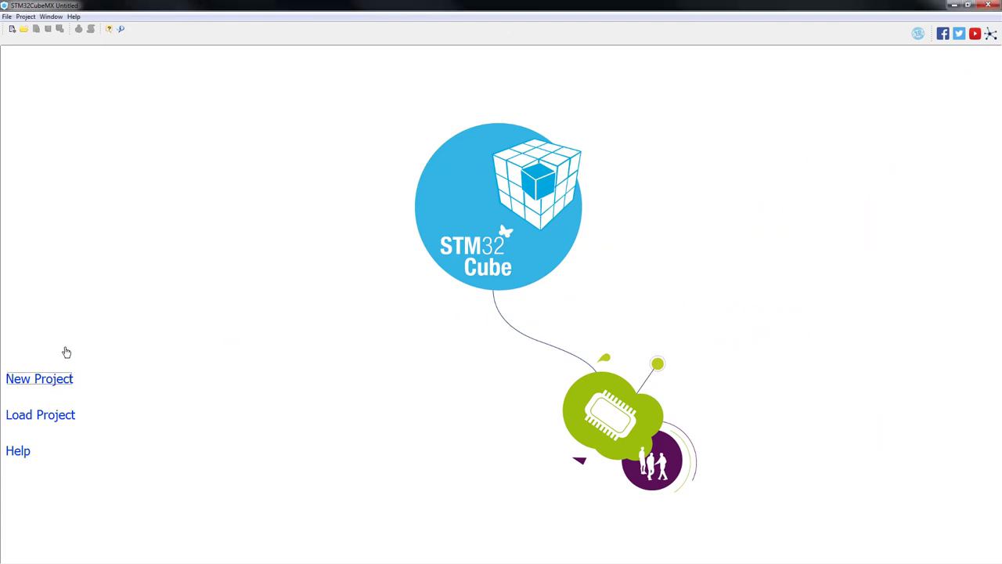
Create a new STM32CubeMX project for the STM32L476VGTx, found by searching 'STM32L47'
{"action": "left_click", "coordinate": [39, 378]}
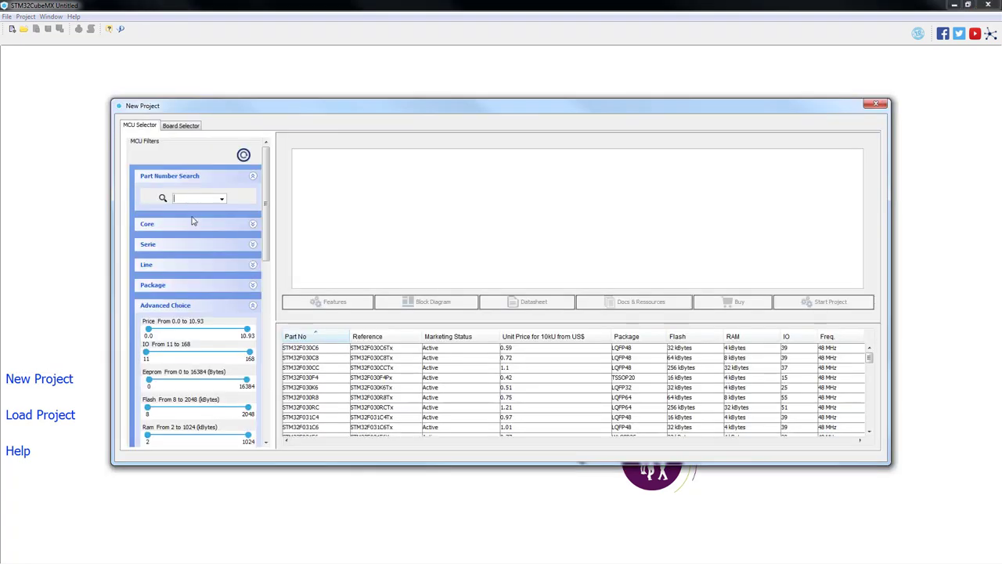
{"action": "type", "text": "STM"}
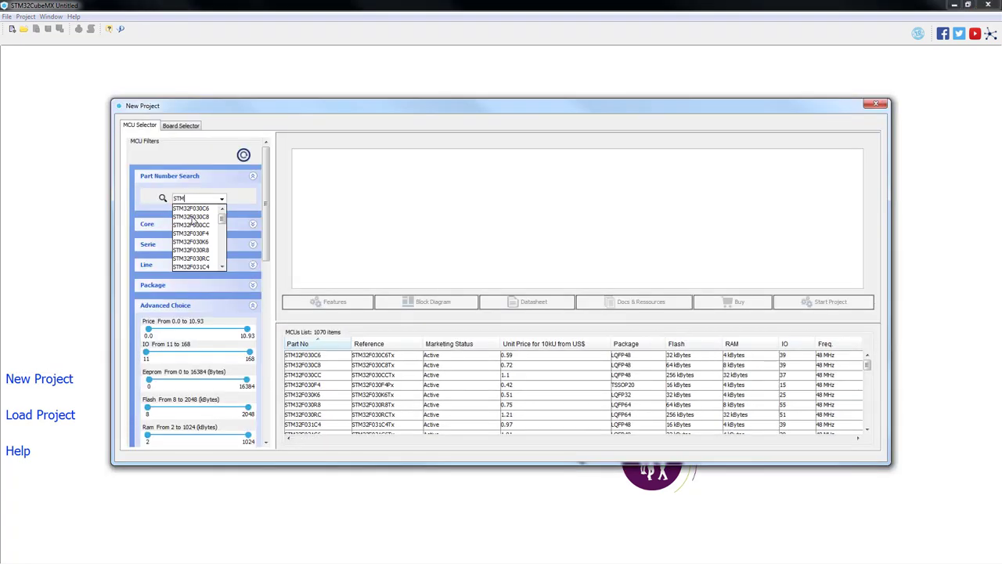
{"action": "type", "text": "STM32L476VG"}
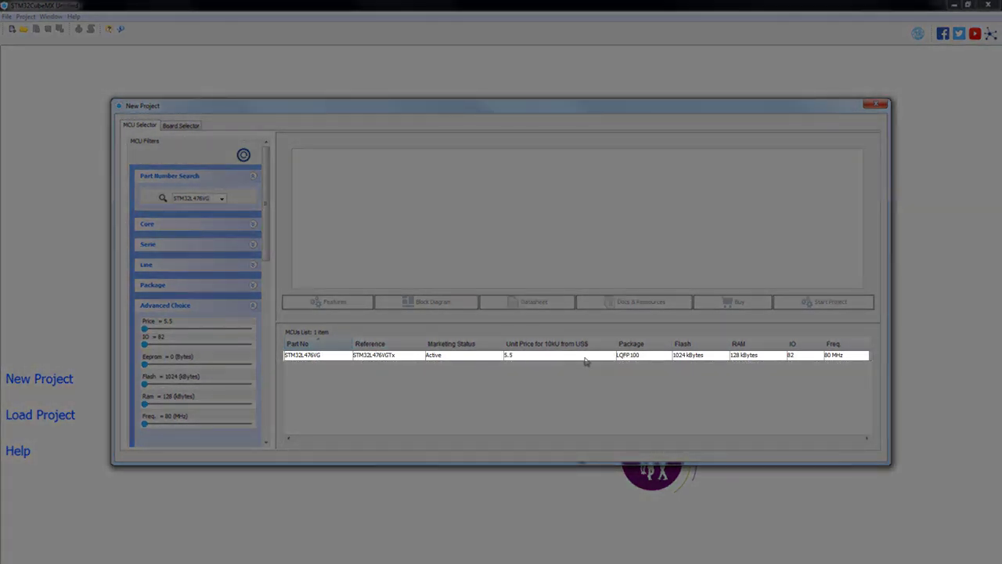
{"action": "left_click", "coordinate": [876, 102]}
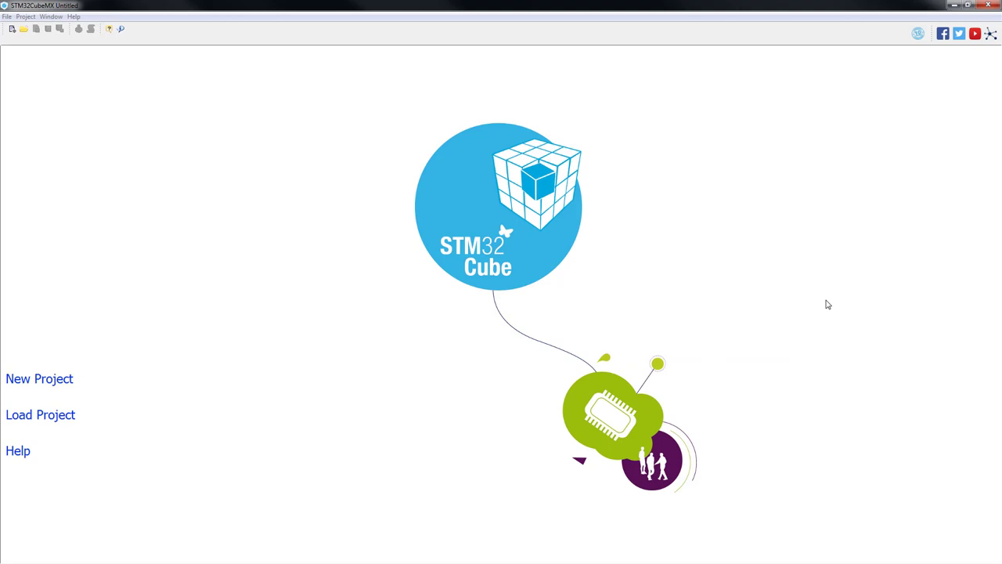
{"action": "left_click", "coordinate": [38, 379]}
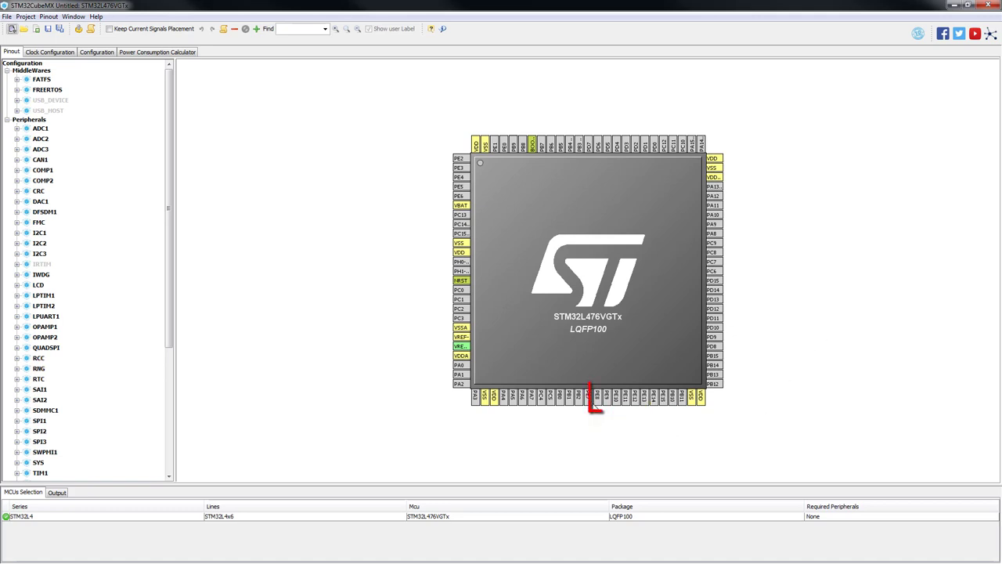
Set PE8 to GPIO_Output and make LPTIM2 count internal clock events with External Trigger
{"action": "left_click", "coordinate": [597, 412]}
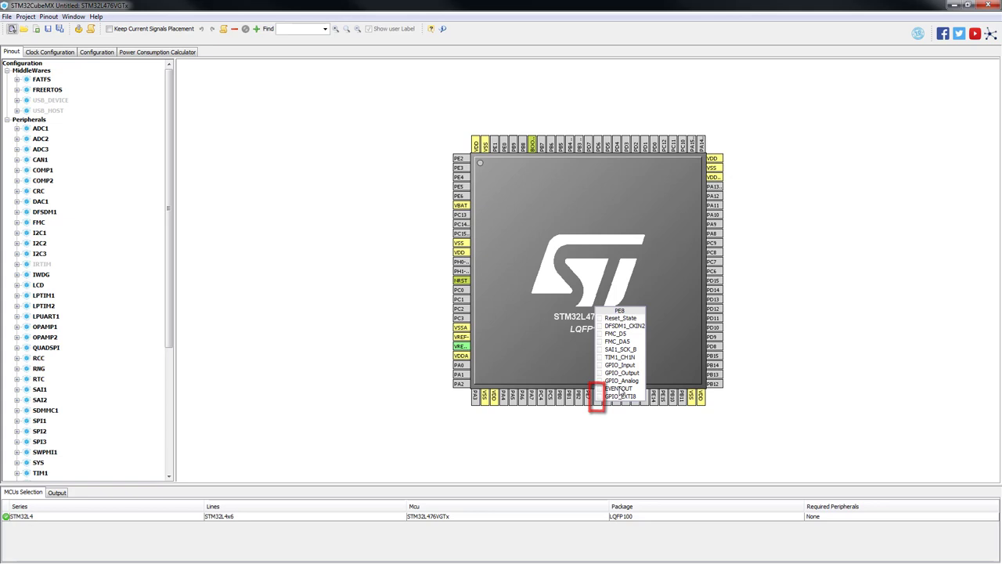
{"action": "left_click", "coordinate": [618, 373]}
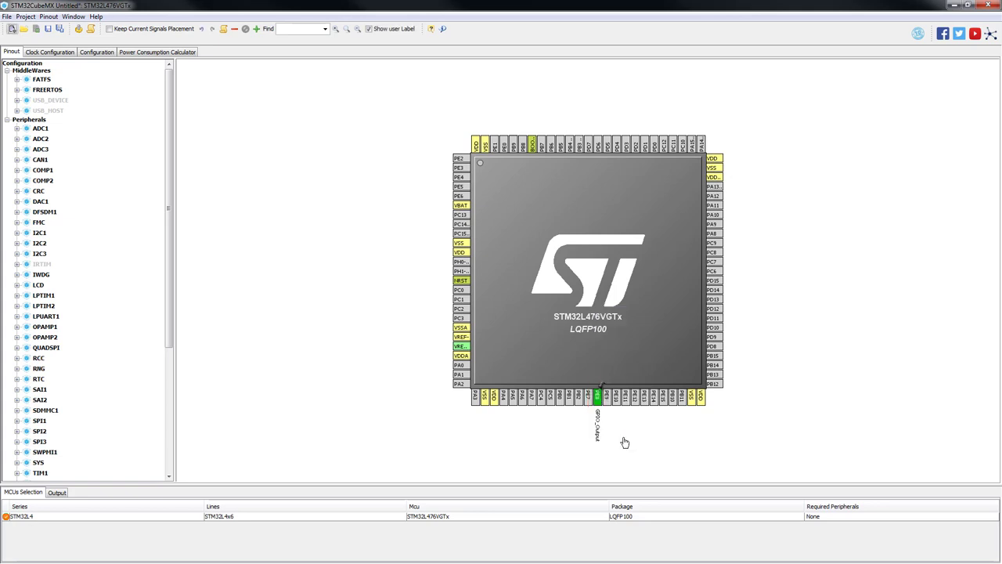
{"action": "mouse_move", "coordinate": [428, 443]}
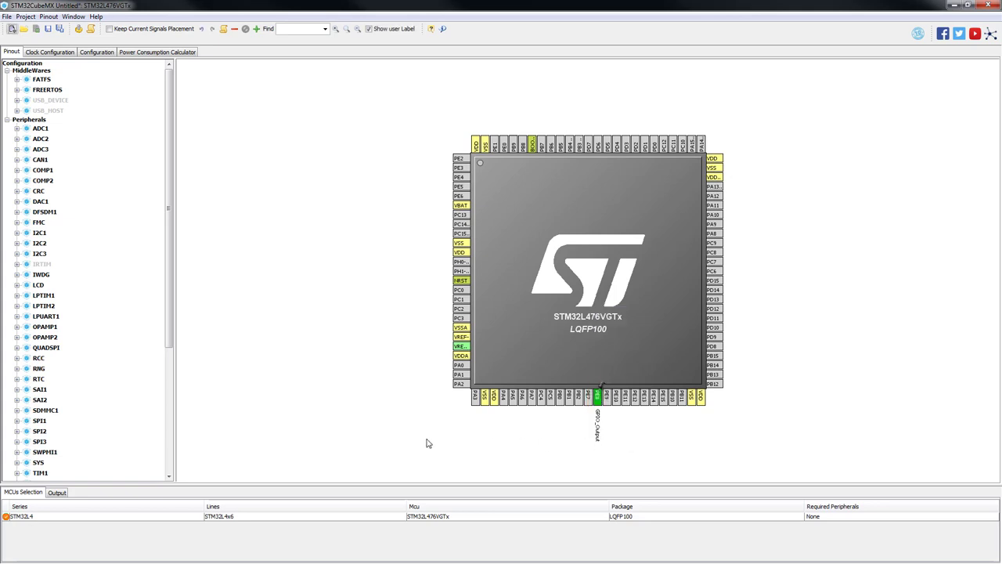
{"action": "left_click", "coordinate": [43, 305]}
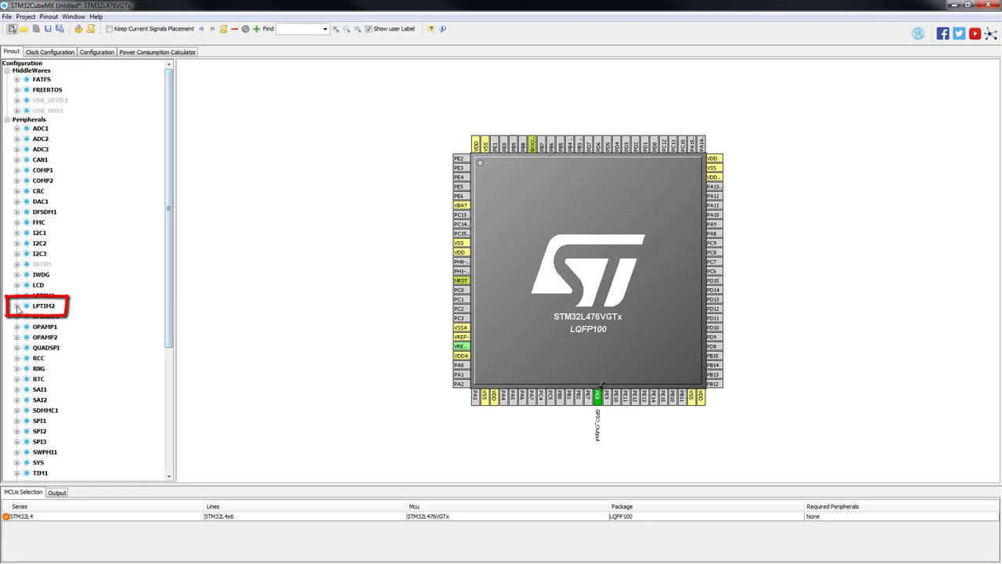
{"action": "left_click", "coordinate": [19, 304]}
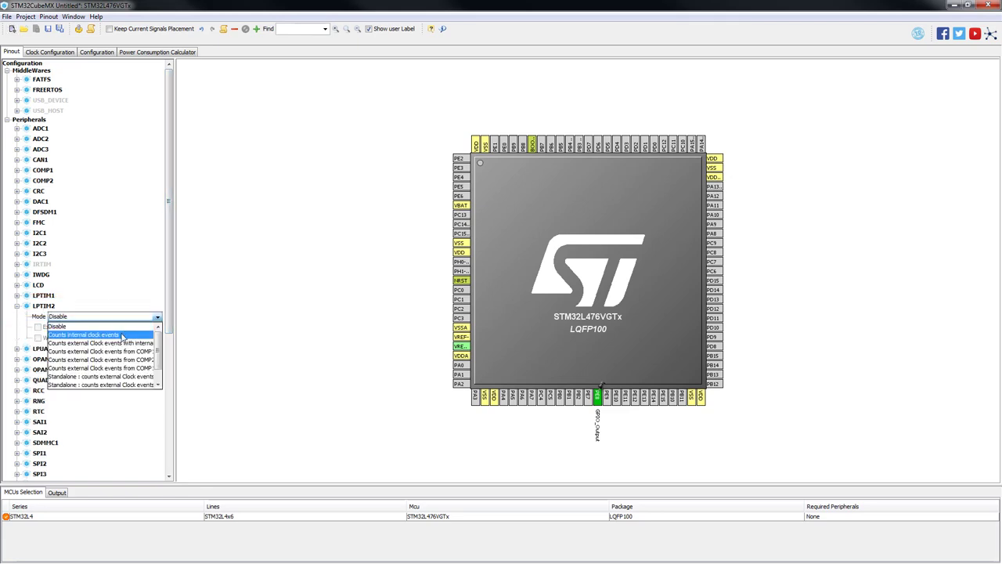
{"action": "left_click", "coordinate": [86, 334]}
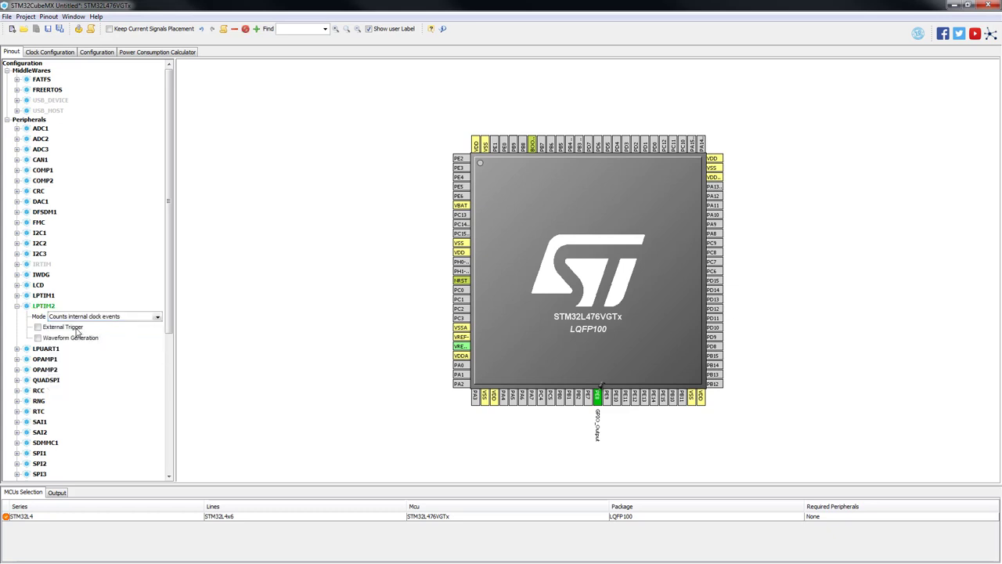
{"action": "left_click", "coordinate": [39, 327]}
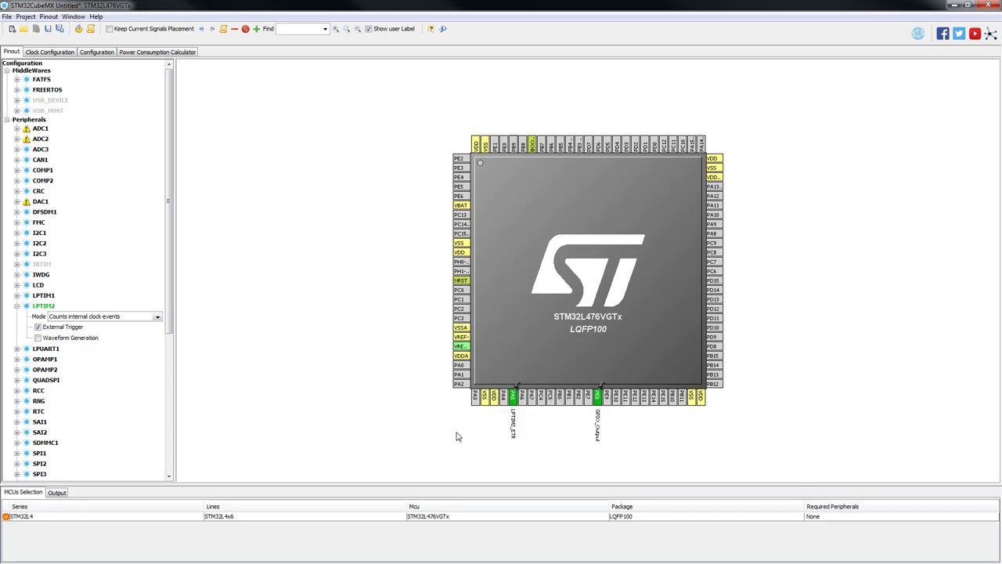
{"action": "mouse_move", "coordinate": [421, 416]}
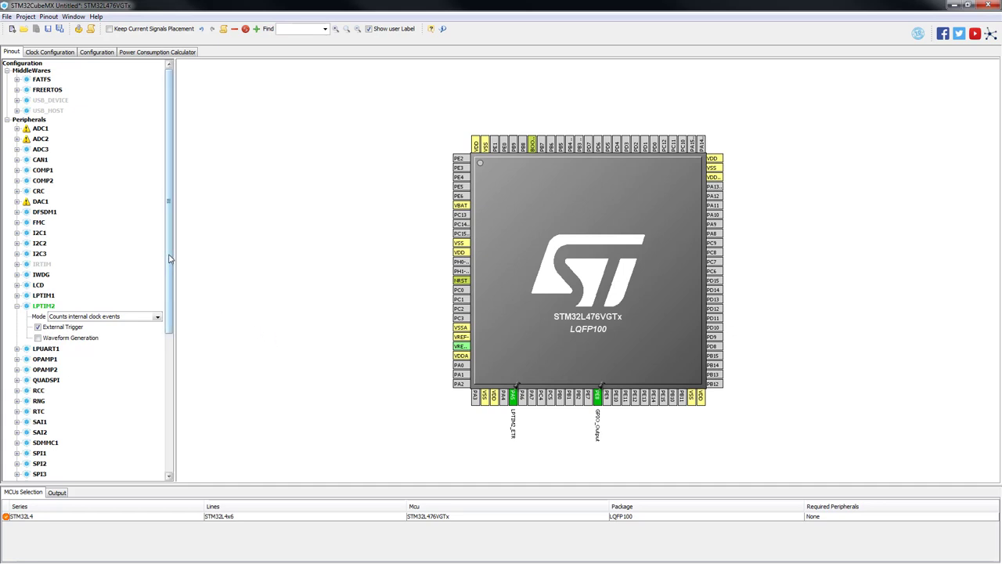
Set the RCC Low Speed Clock (LSE) to Crystal/Ceramic Resonator
{"action": "scroll", "scroll_direction": "down", "scroll_amount": 3}
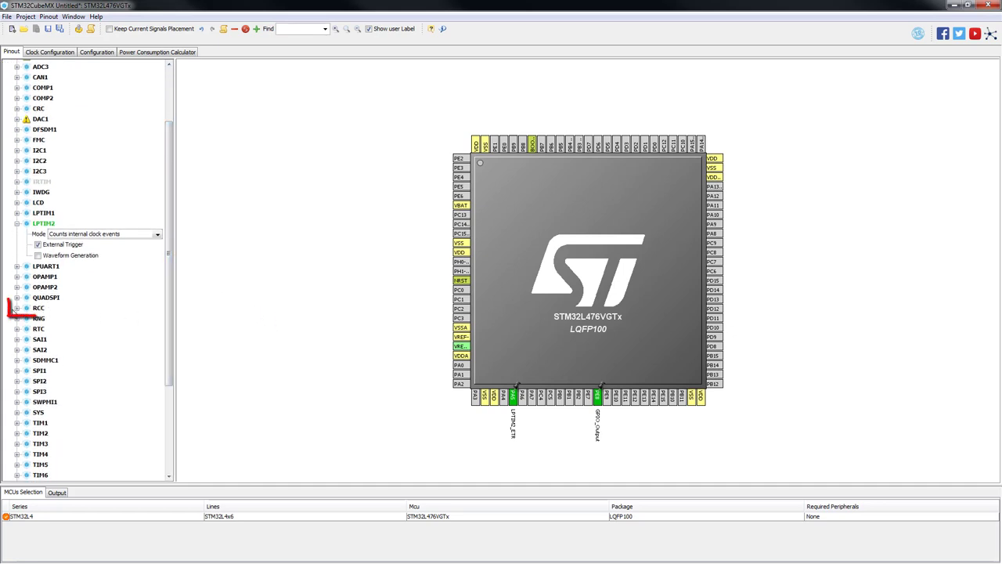
{"action": "left_click", "coordinate": [35, 307]}
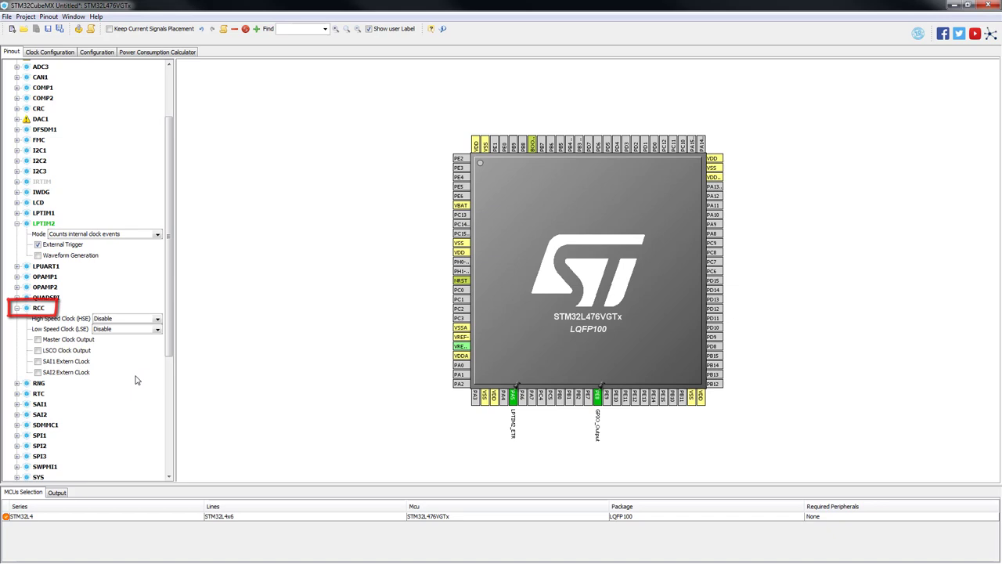
{"action": "left_click", "coordinate": [156, 329]}
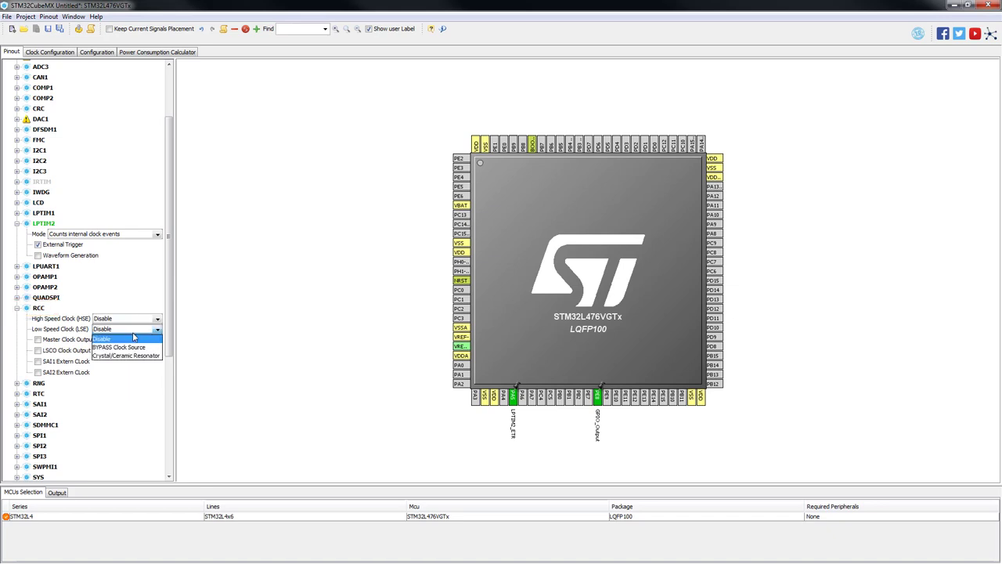
{"action": "left_click", "coordinate": [138, 355]}
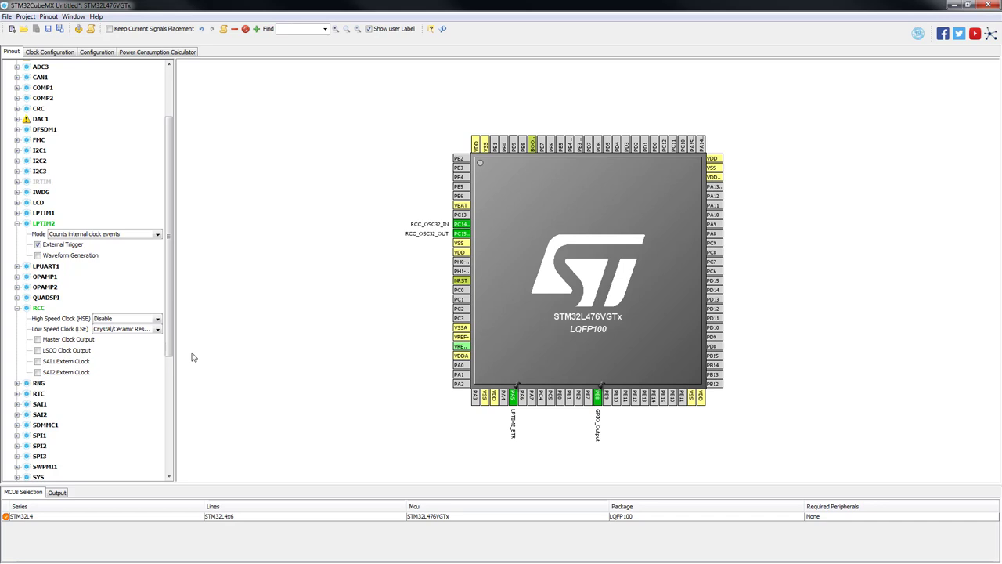
{"action": "mouse_move", "coordinate": [167, 167]}
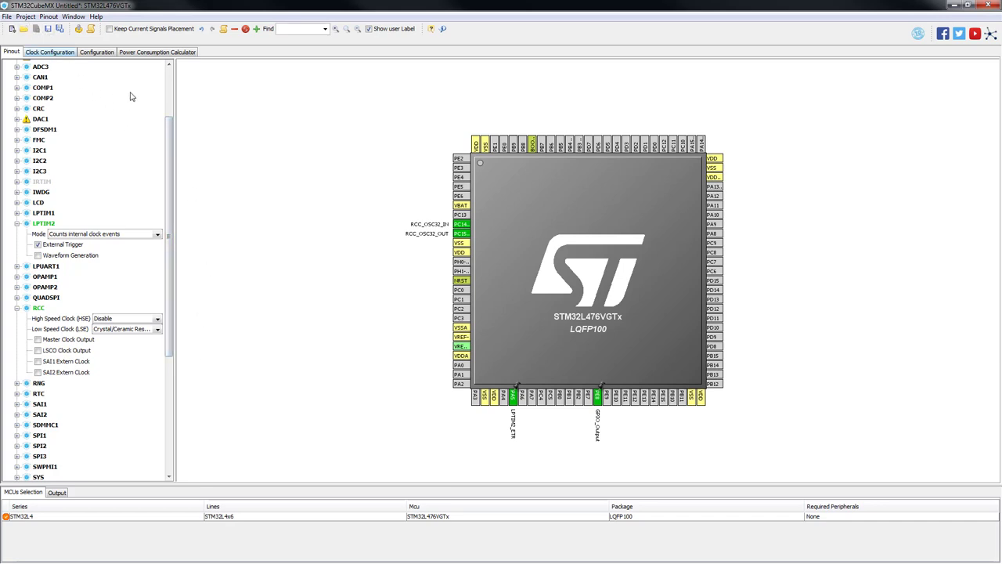
In Clock Configuration, select LSE on the LPTIM2 clock mux for 0.032768 MHz
{"action": "left_click", "coordinate": [49, 52]}
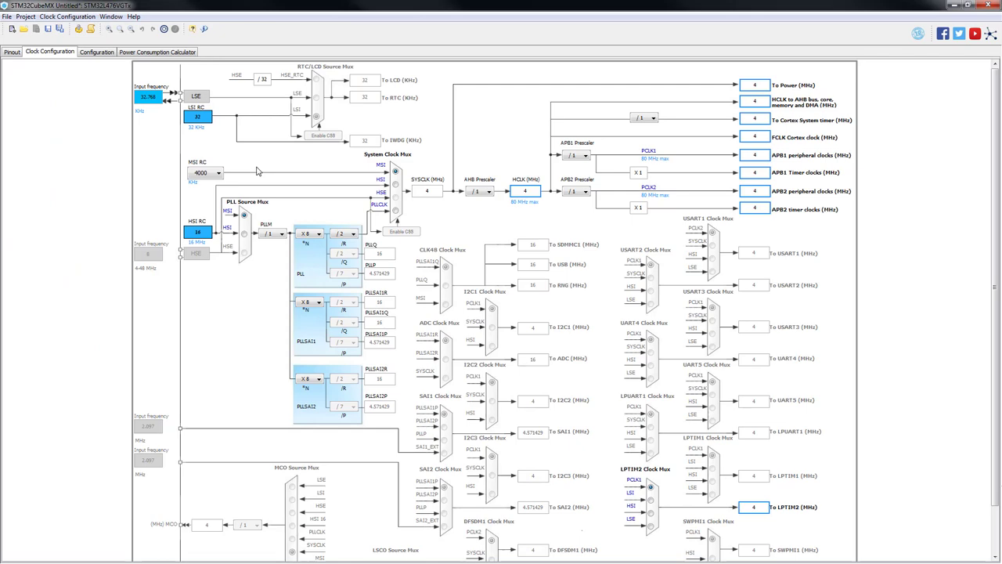
{"action": "mouse_move", "coordinate": [968, 201]}
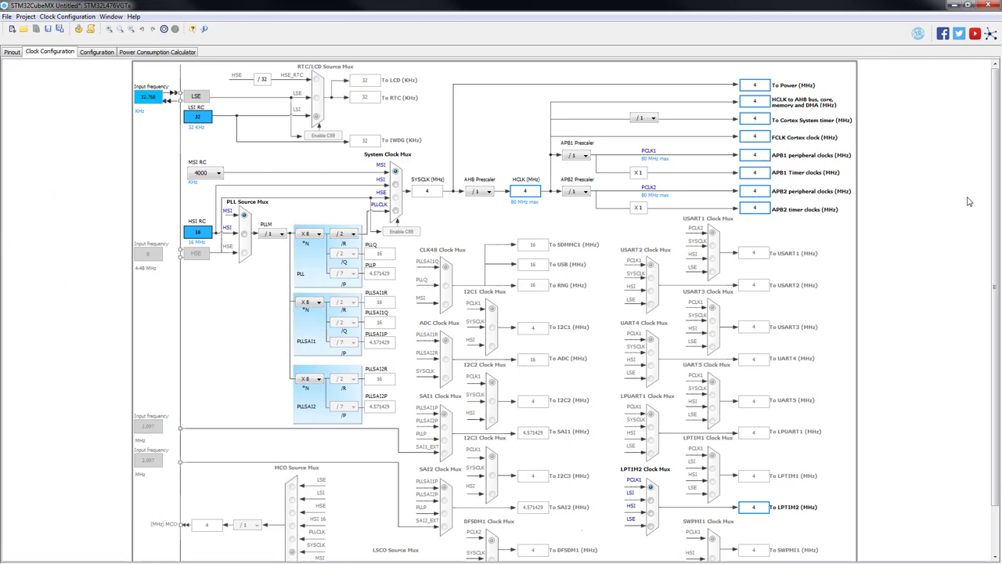
{"action": "scroll", "scroll_direction": "down", "scroll_amount": 3}
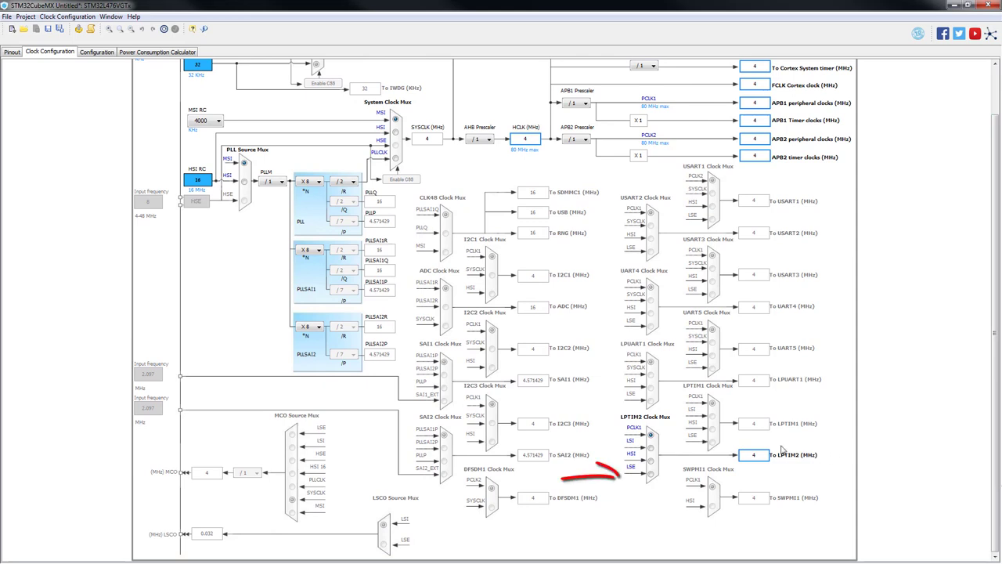
{"action": "left_click", "coordinate": [650, 467]}
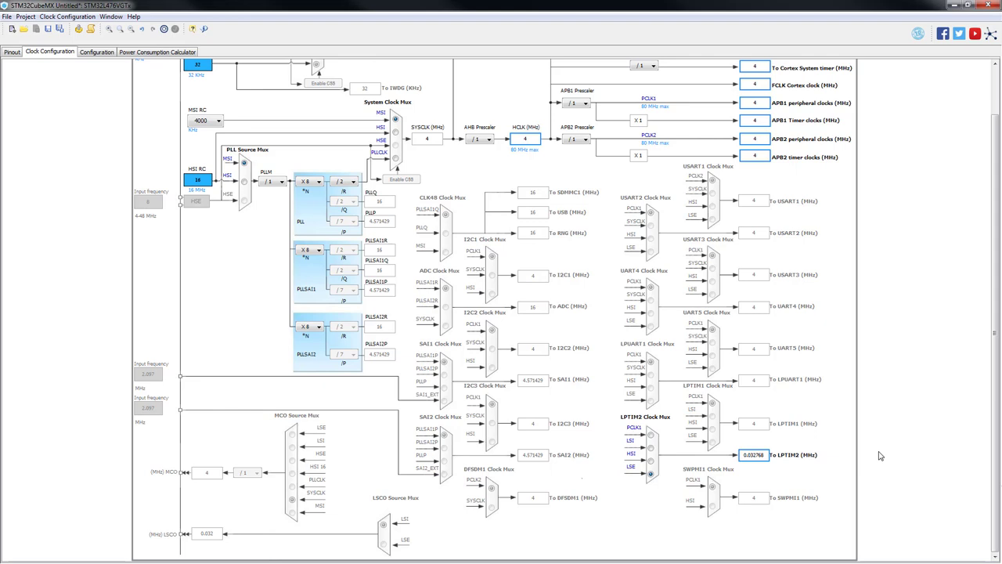
{"action": "mouse_move", "coordinate": [898, 455]}
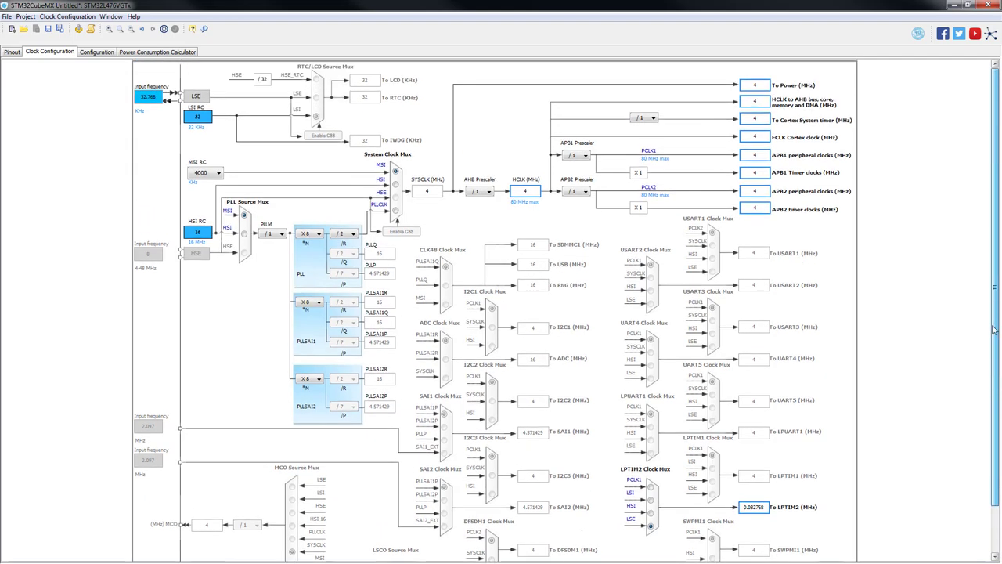
{"action": "mouse_move", "coordinate": [104, 59]}
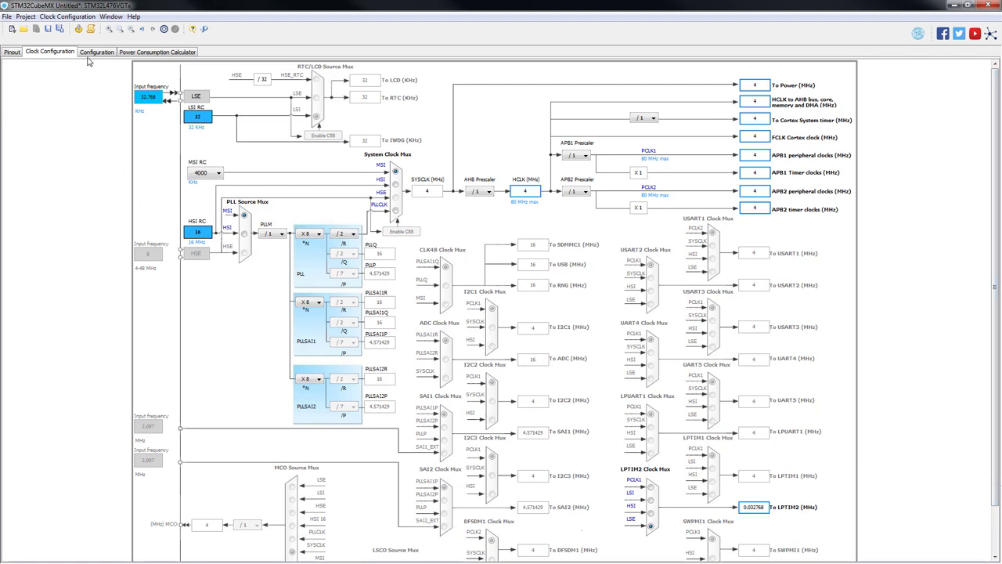
Set LPTIM2 Active Edge to Falling and enable the LPTIM2 global interrupt in NVIC
{"action": "left_click", "coordinate": [97, 51]}
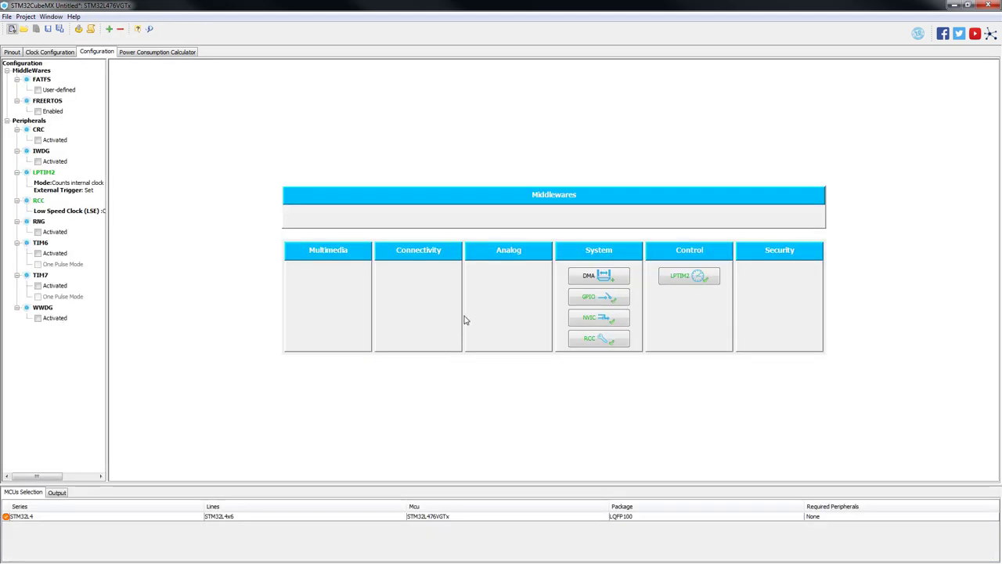
{"action": "mouse_move", "coordinate": [687, 286]}
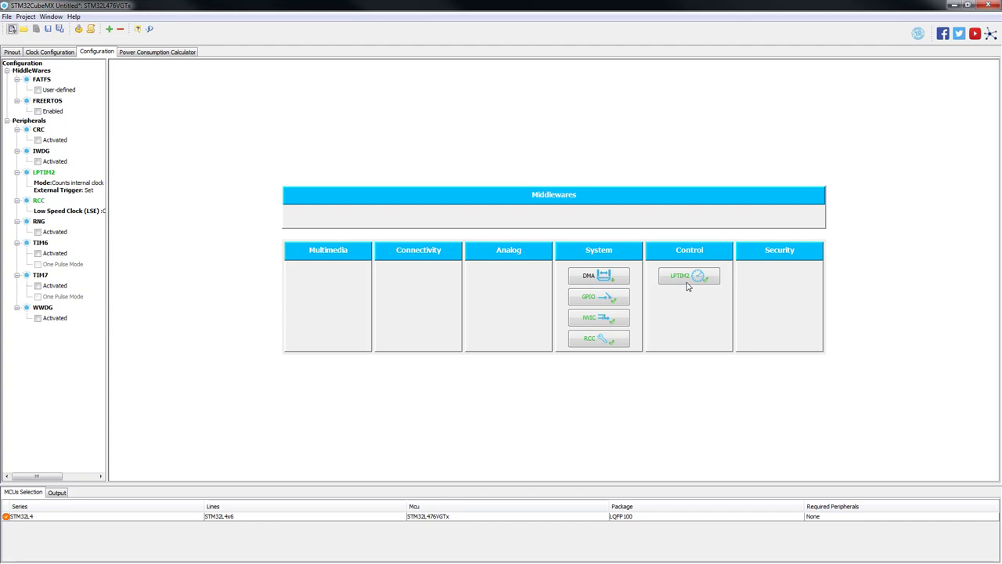
{"action": "left_click", "coordinate": [689, 275]}
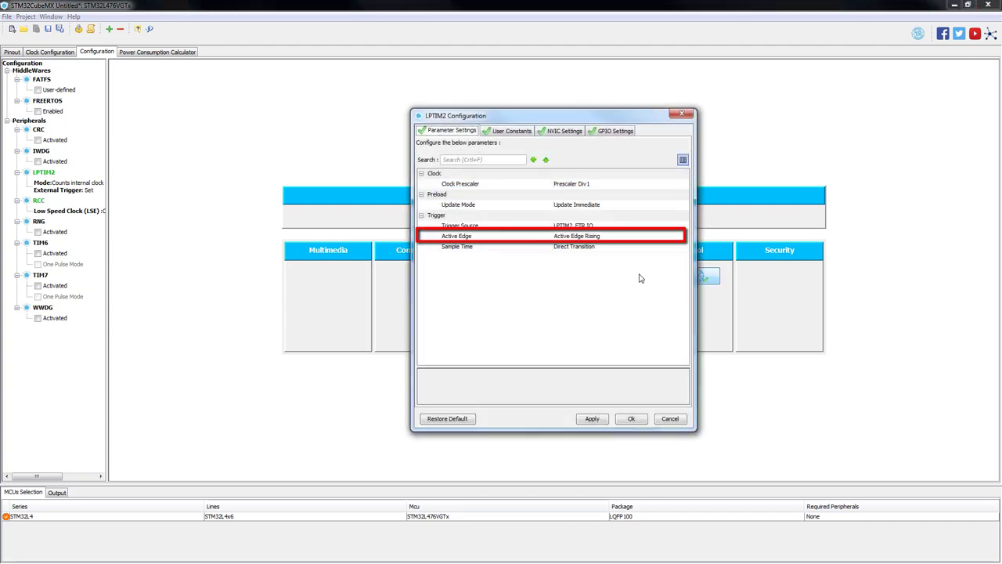
{"action": "left_click", "coordinate": [618, 236]}
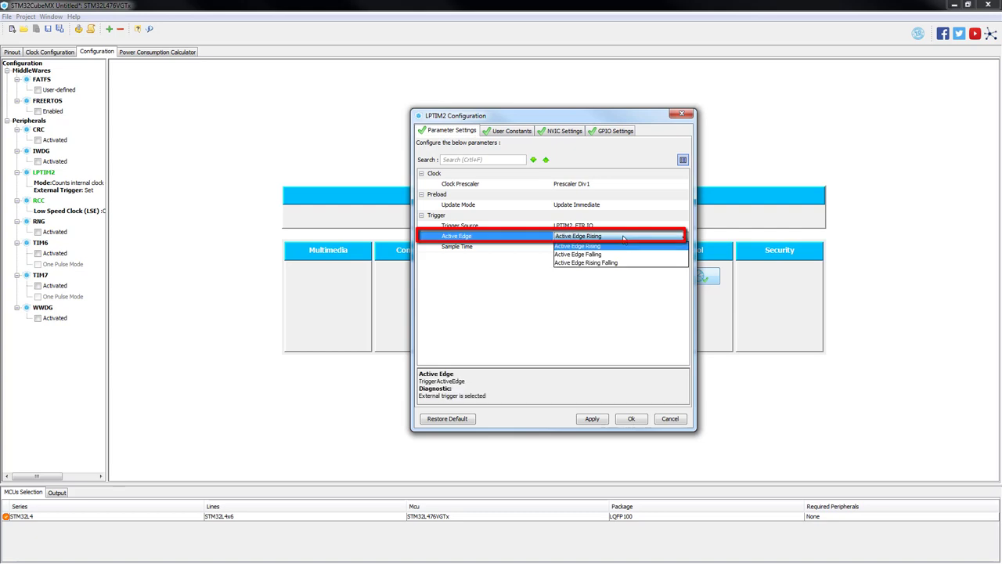
{"action": "left_click", "coordinate": [580, 254]}
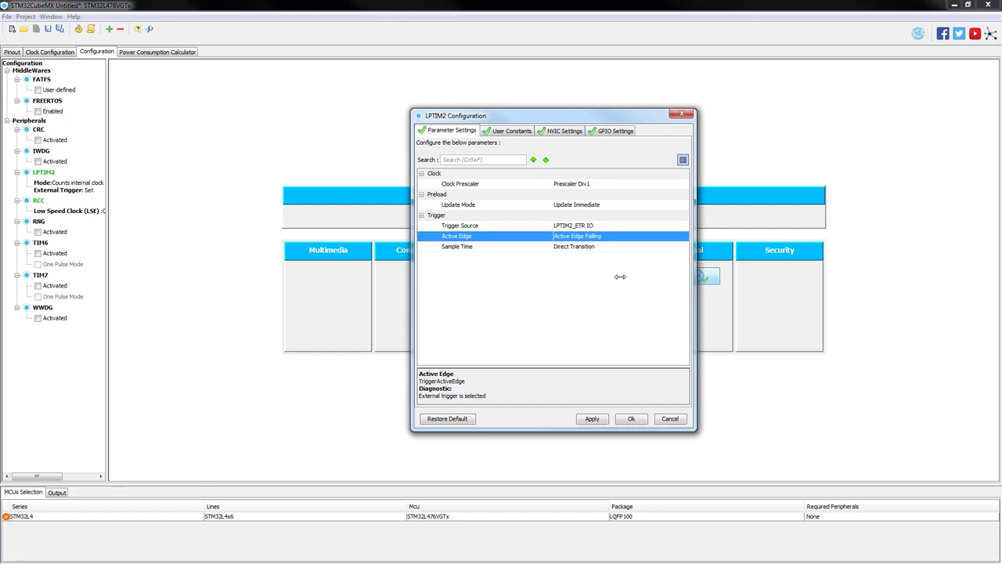
{"action": "left_click", "coordinate": [561, 130]}
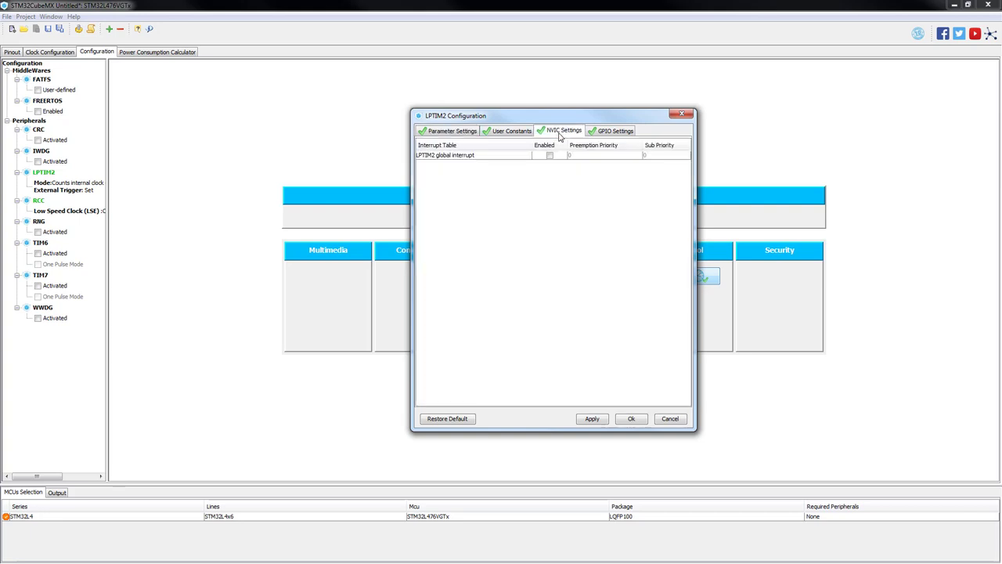
{"action": "left_click", "coordinate": [549, 155]}
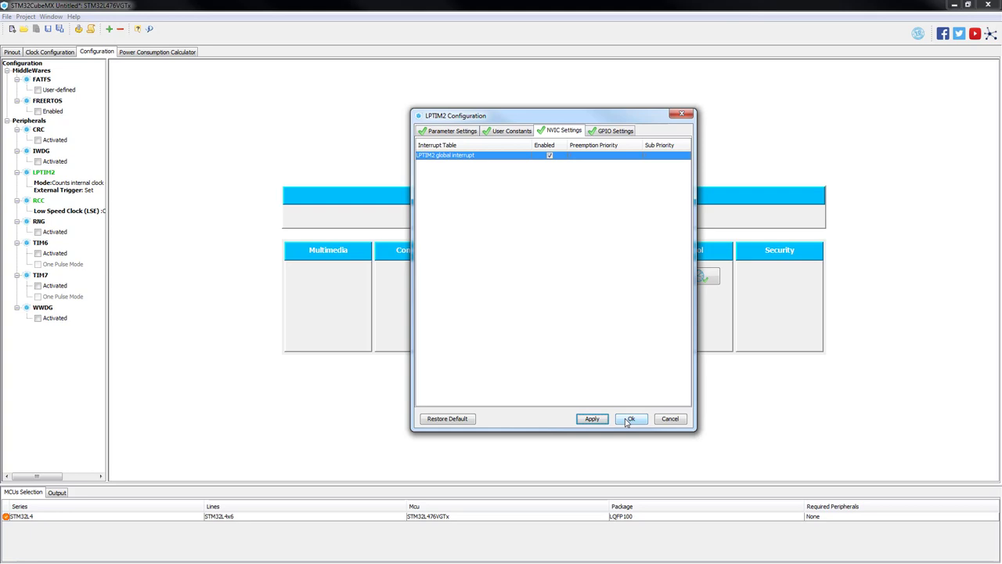
{"action": "left_click", "coordinate": [631, 418]}
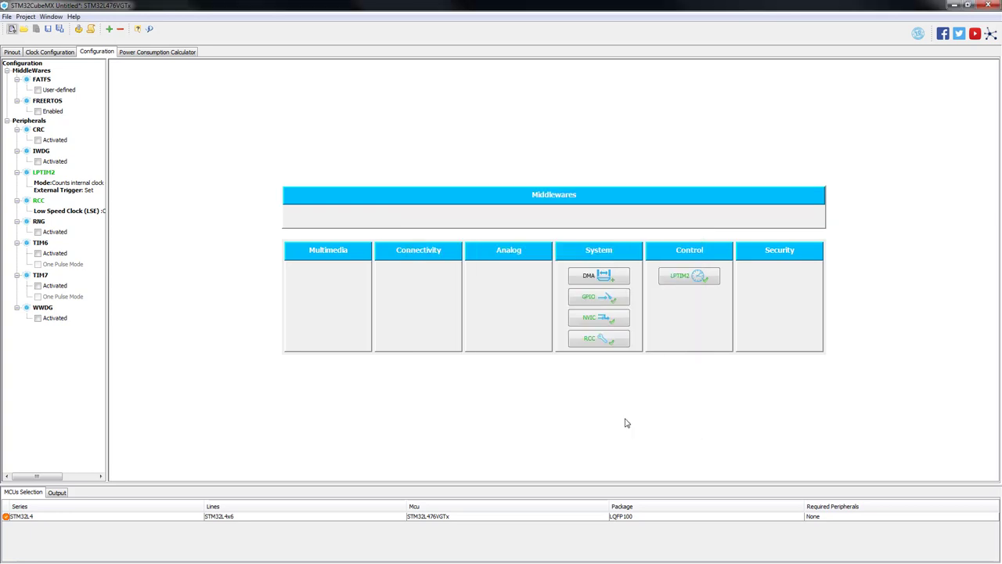
{"action": "mouse_move", "coordinate": [459, 411]}
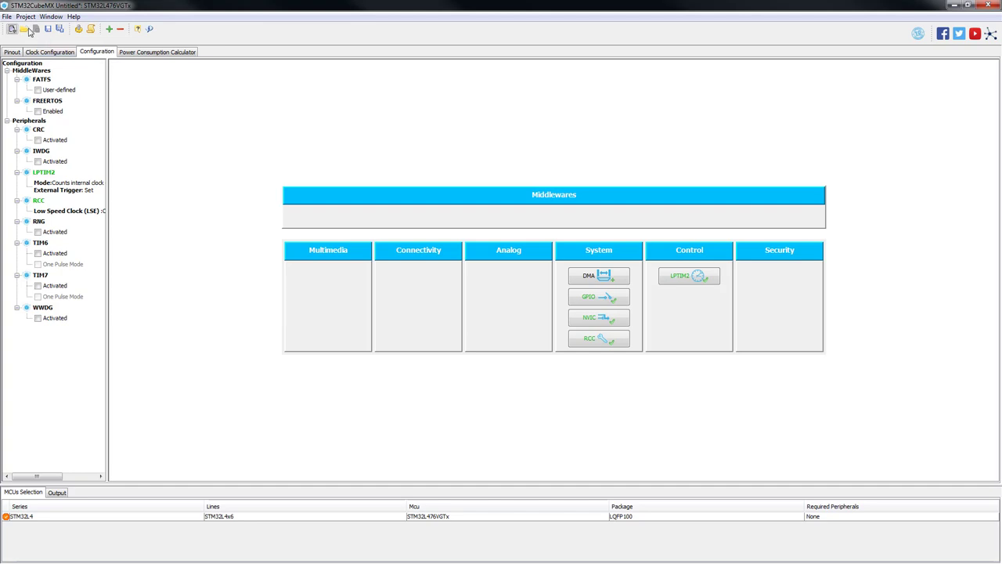
Name the project 'lptim' for SW4STM32, generate code, and open it in Eclipse
{"action": "left_click", "coordinate": [26, 16]}
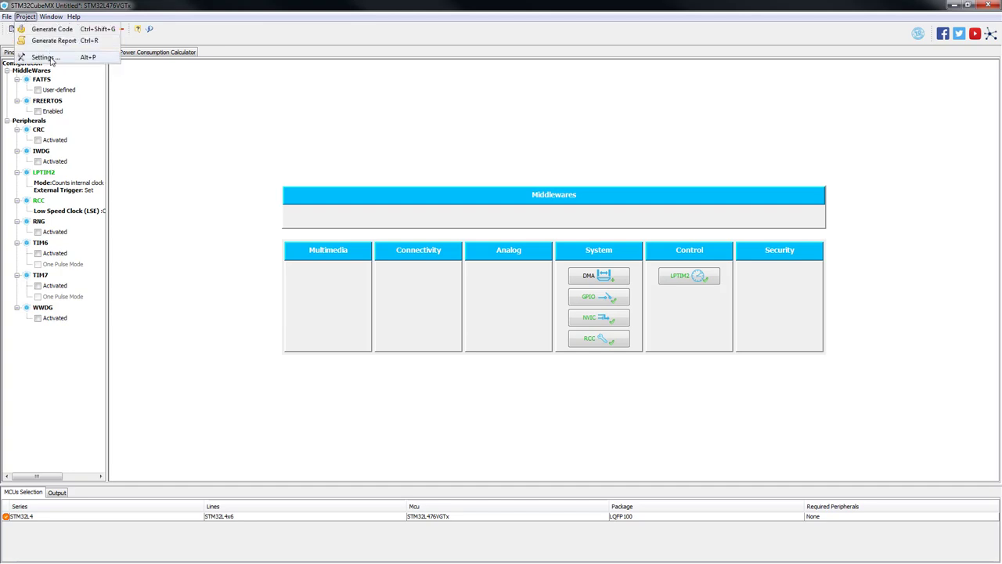
{"action": "left_click", "coordinate": [47, 57]}
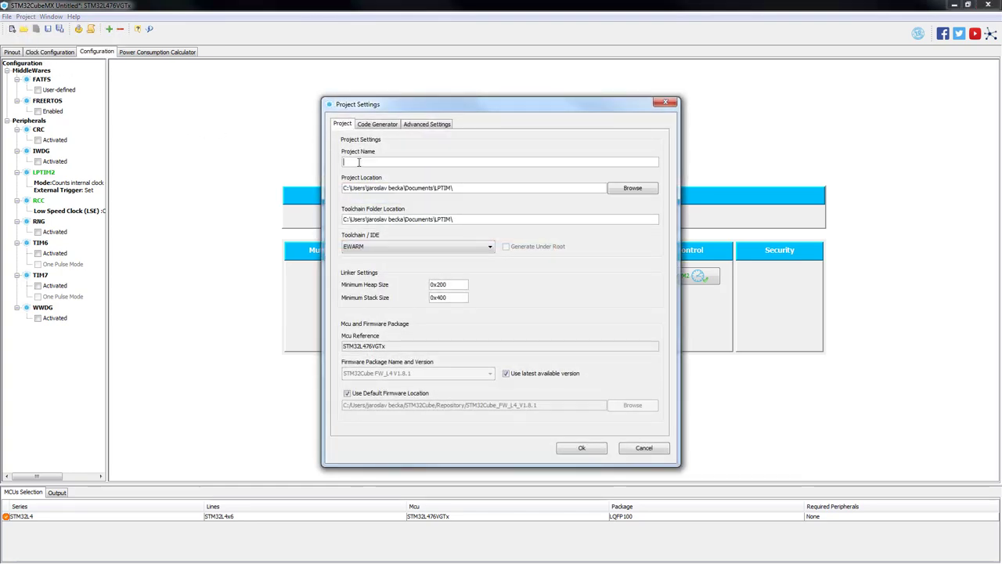
{"action": "type", "text": "lptim"}
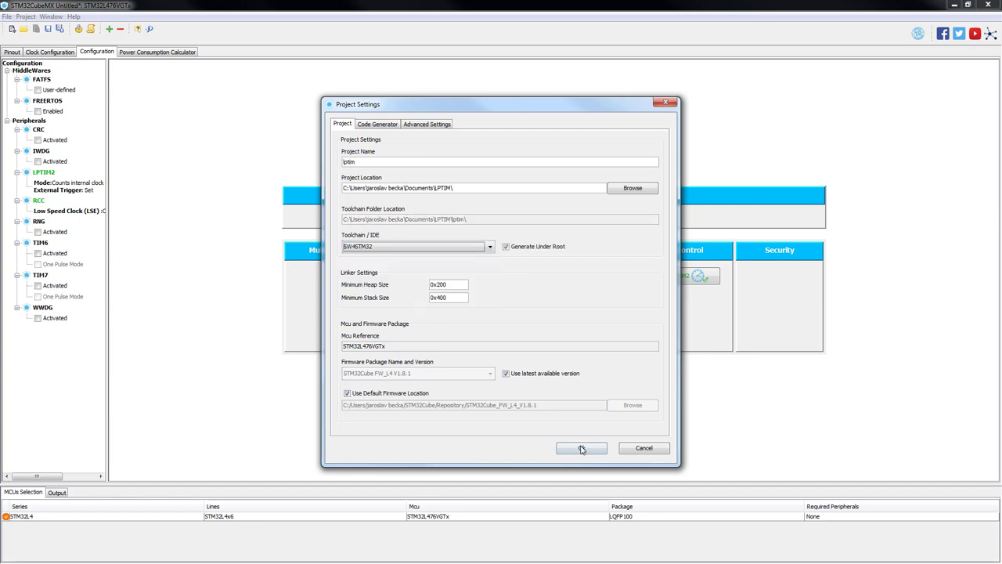
{"action": "left_click", "coordinate": [582, 448]}
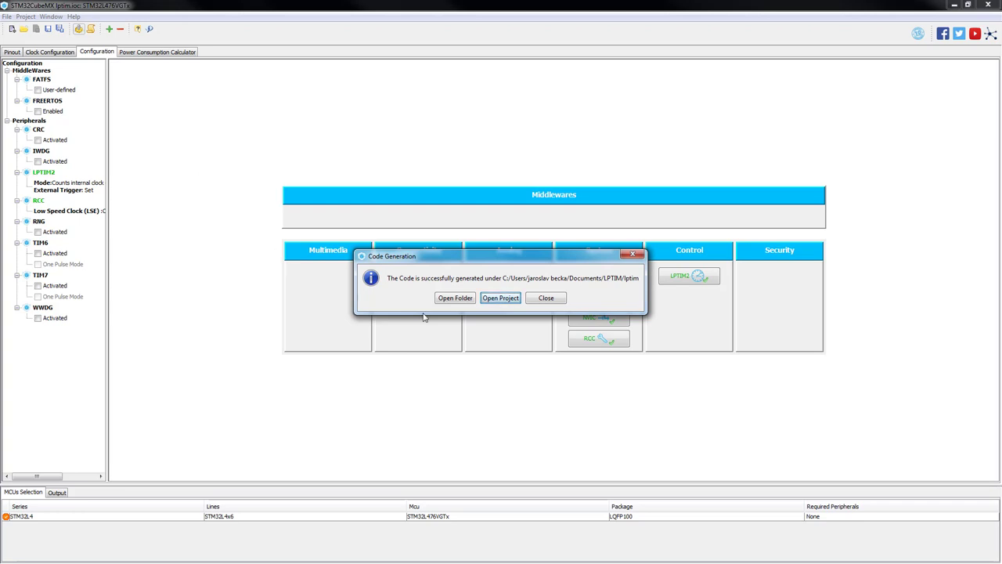
{"action": "left_click", "coordinate": [500, 298]}
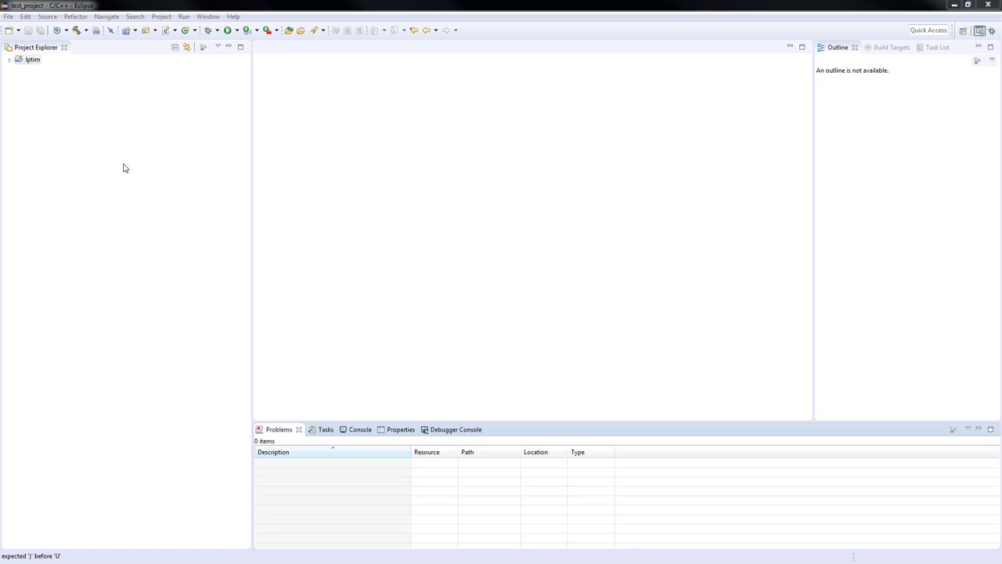
Open main.c from lptim/Src and scroll down to LPTIM2_IRQHandler in stm32l4xx_it.c
{"action": "left_click", "coordinate": [8, 64]}
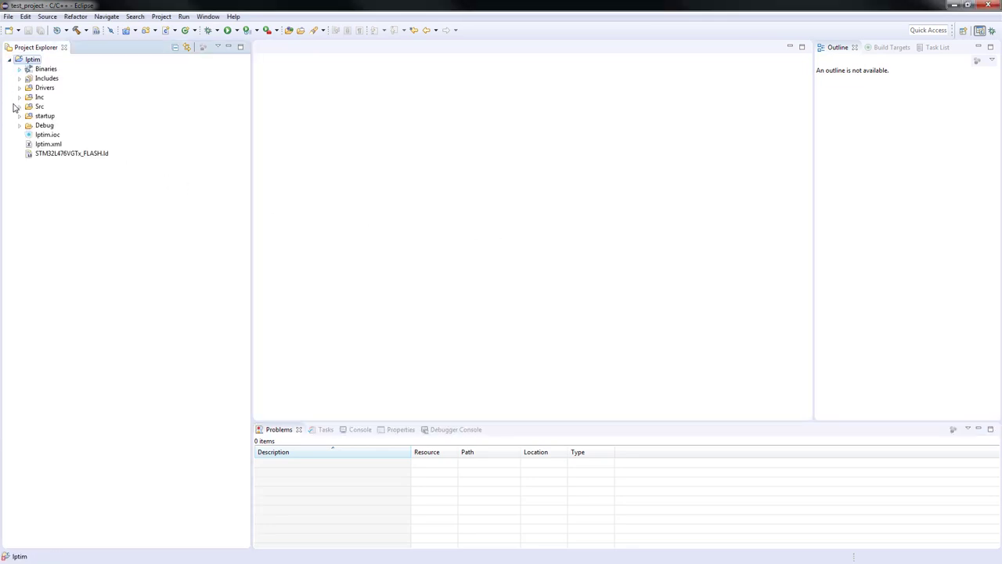
{"action": "left_click", "coordinate": [20, 105]}
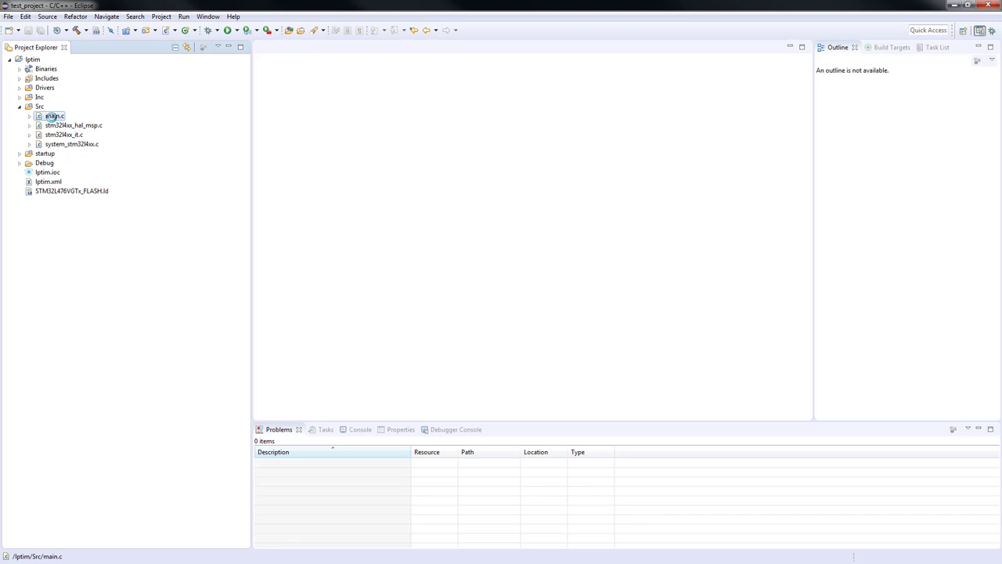
{"action": "double_click", "coordinate": [51, 115]}
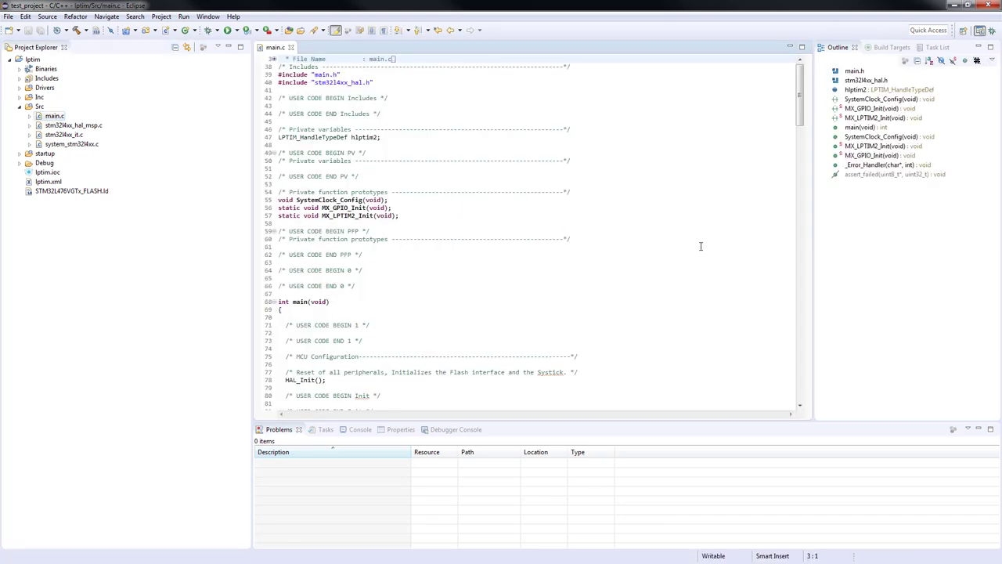
{"action": "scroll", "scroll_direction": "down", "scroll_amount": 3}
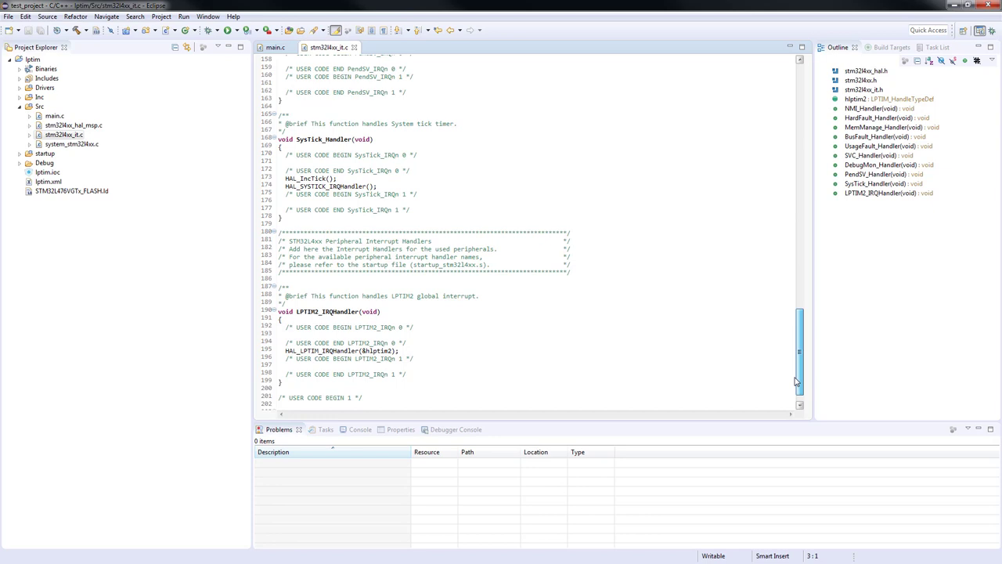
{"action": "scroll", "scroll_direction": "down", "scroll_amount": 3}
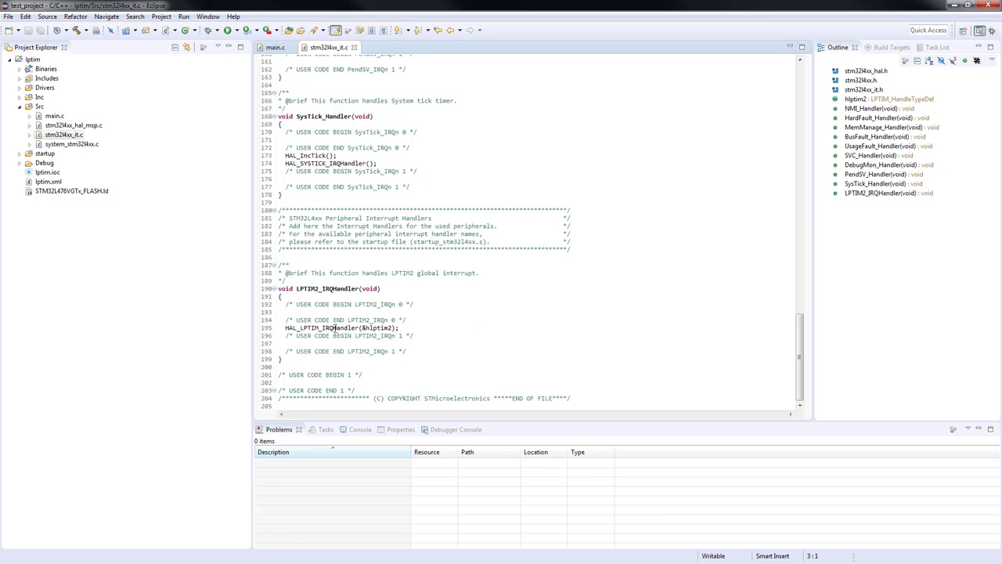
Open the HAL_LPTIM_IRQHandler declaration and locate the HAL_LPTIM_CompareMatchCallback call
{"action": "right_click", "coordinate": [332, 327]}
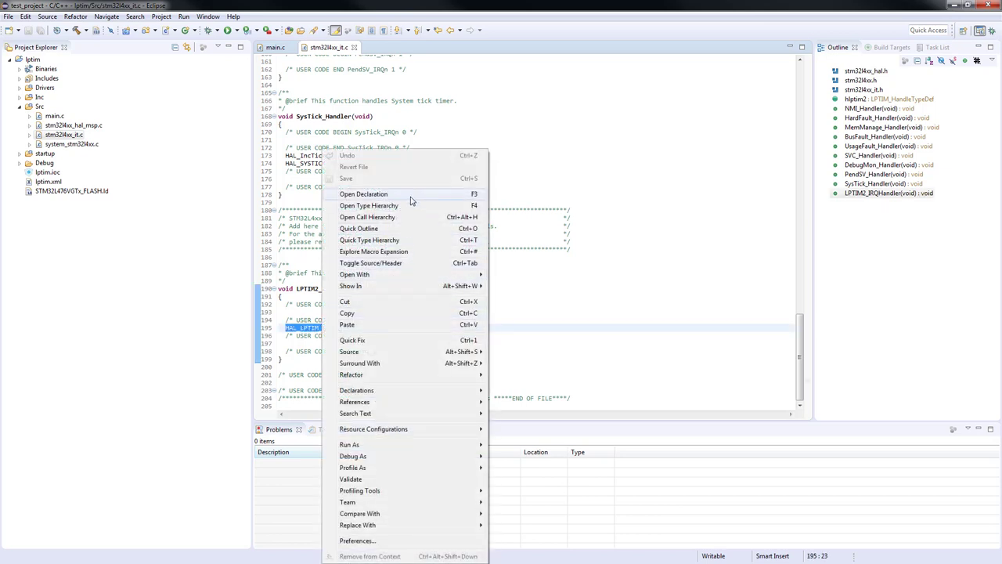
{"action": "left_click", "coordinate": [363, 194]}
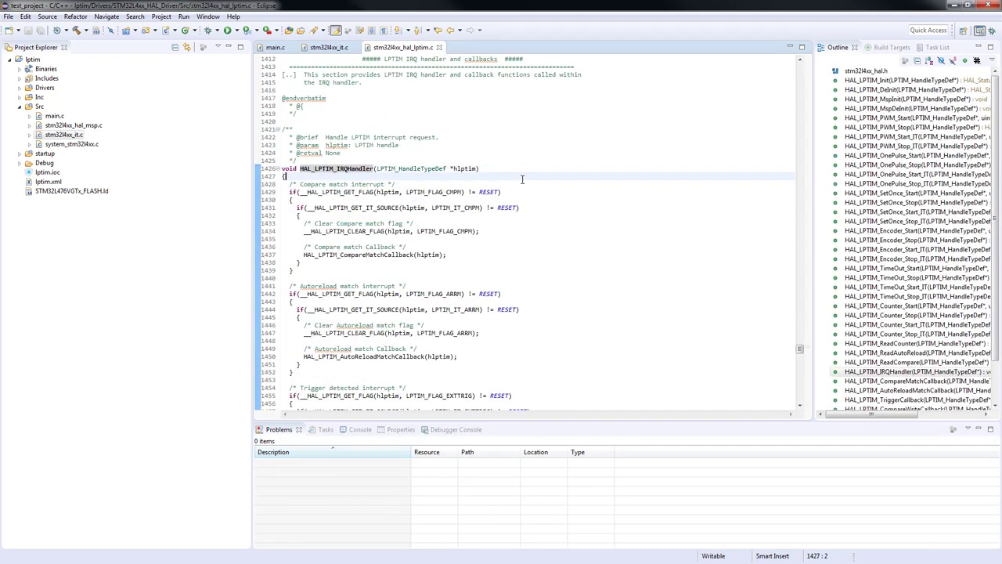
{"action": "mouse_move", "coordinate": [715, 244]}
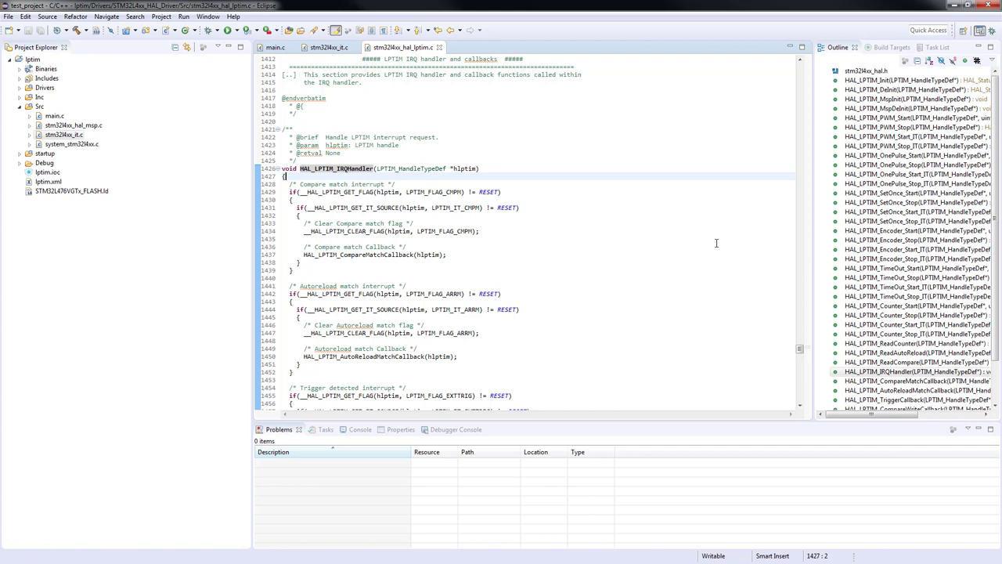
{"action": "scroll", "scroll_direction": "down", "scroll_amount": 3}
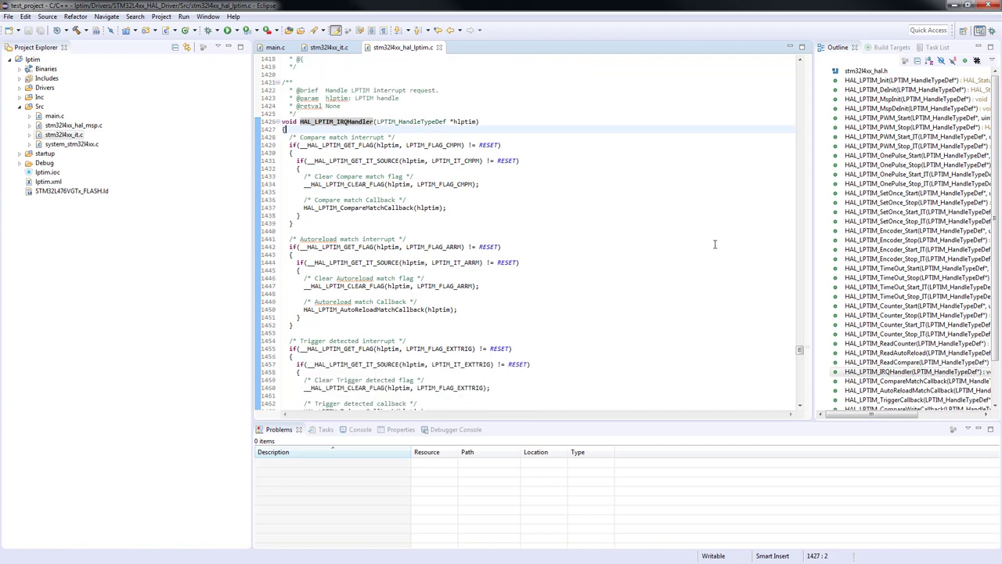
{"action": "scroll", "scroll_direction": "down", "scroll_amount": 3}
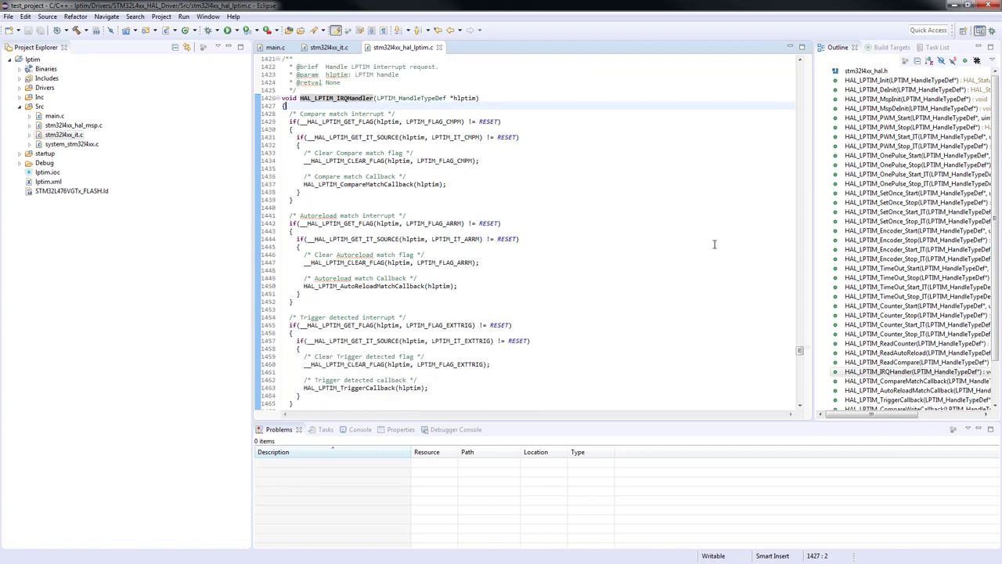
{"action": "mouse_move", "coordinate": [630, 214]}
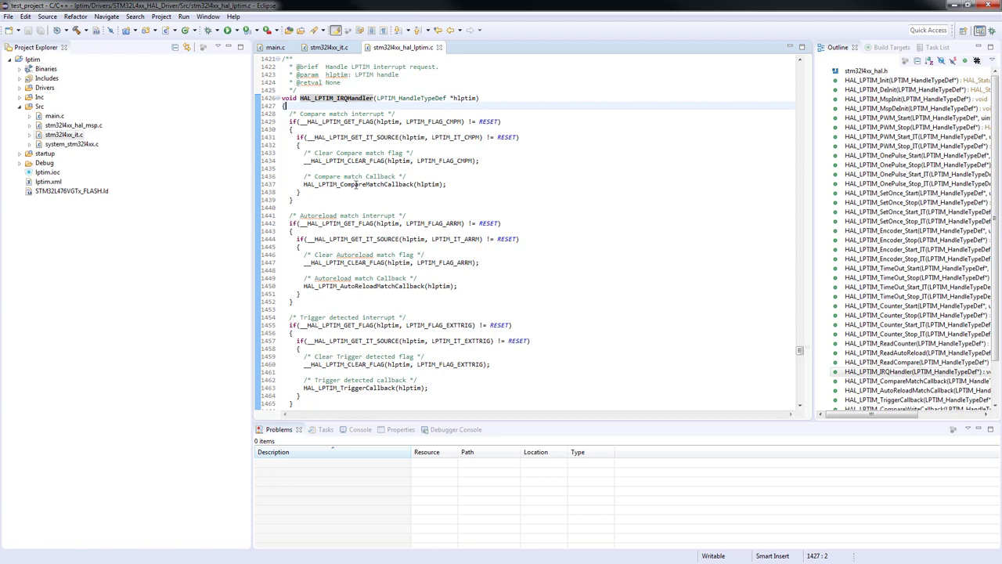
{"action": "right_click", "coordinate": [329, 184]}
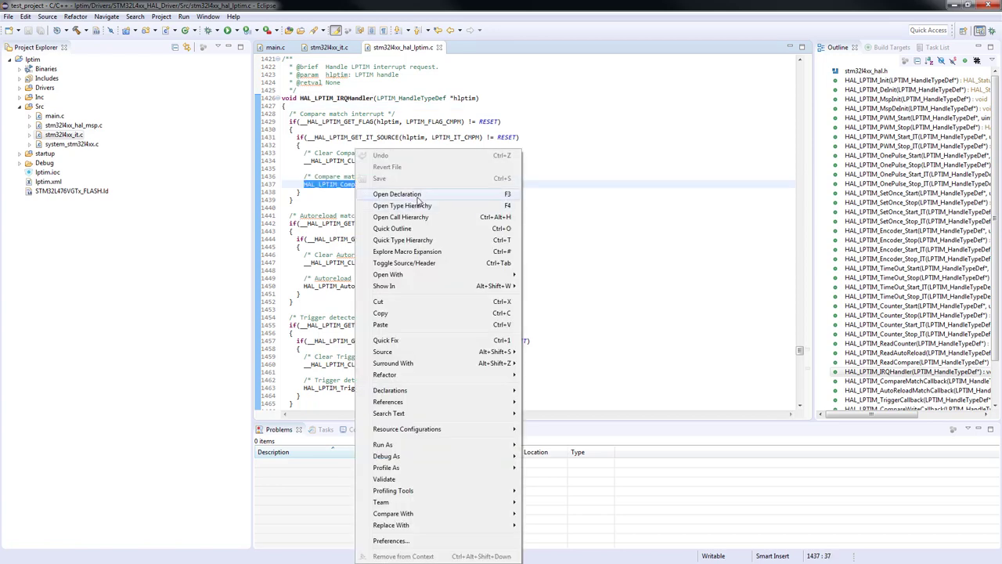
Jump to the weak HAL_LPTIM_CompareMatchCallback, copy its signature, and return to main.c
{"action": "left_click", "coordinate": [397, 194]}
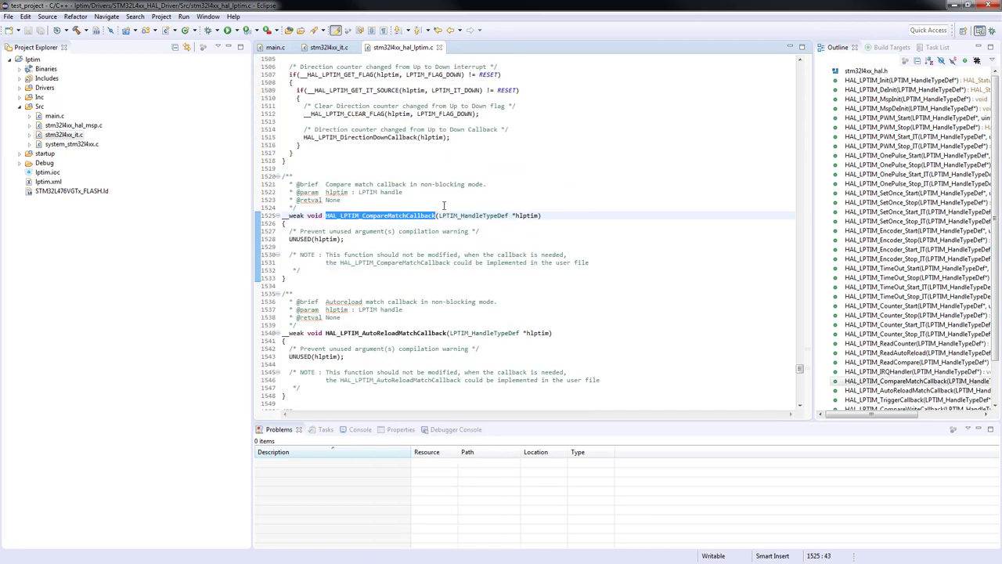
{"action": "left_click", "coordinate": [604, 254]}
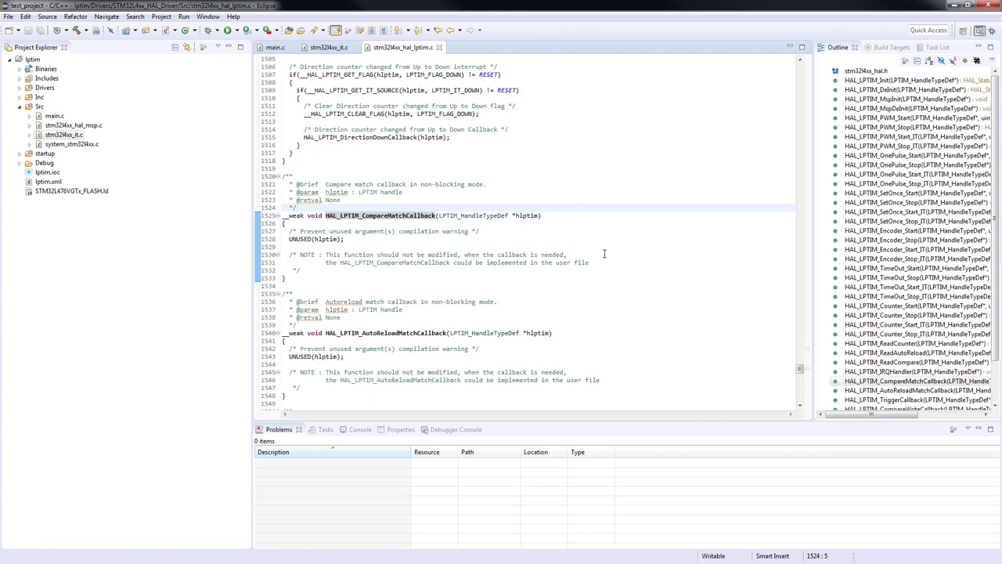
{"action": "mouse_move", "coordinate": [579, 245]}
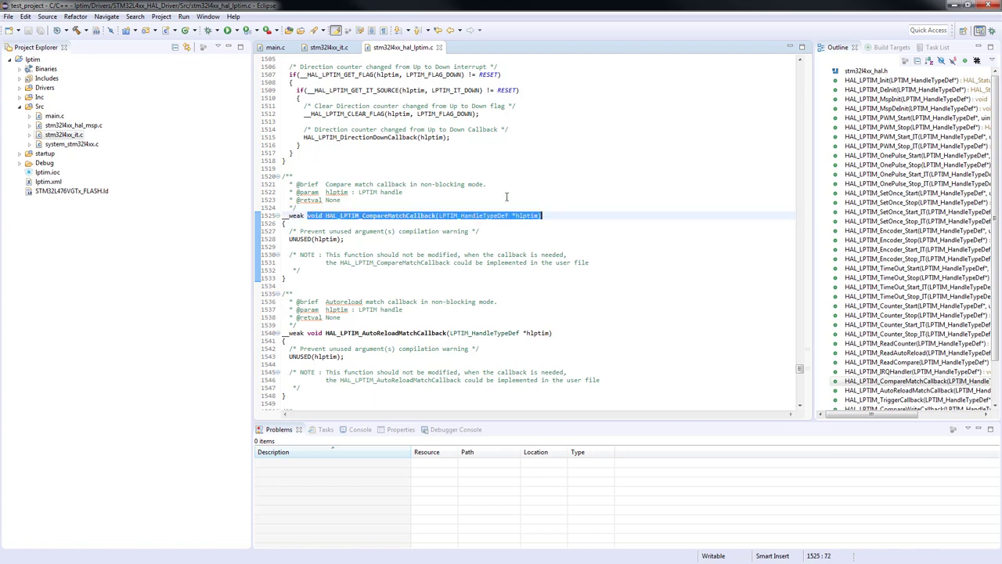
{"action": "left_click", "coordinate": [274, 47]}
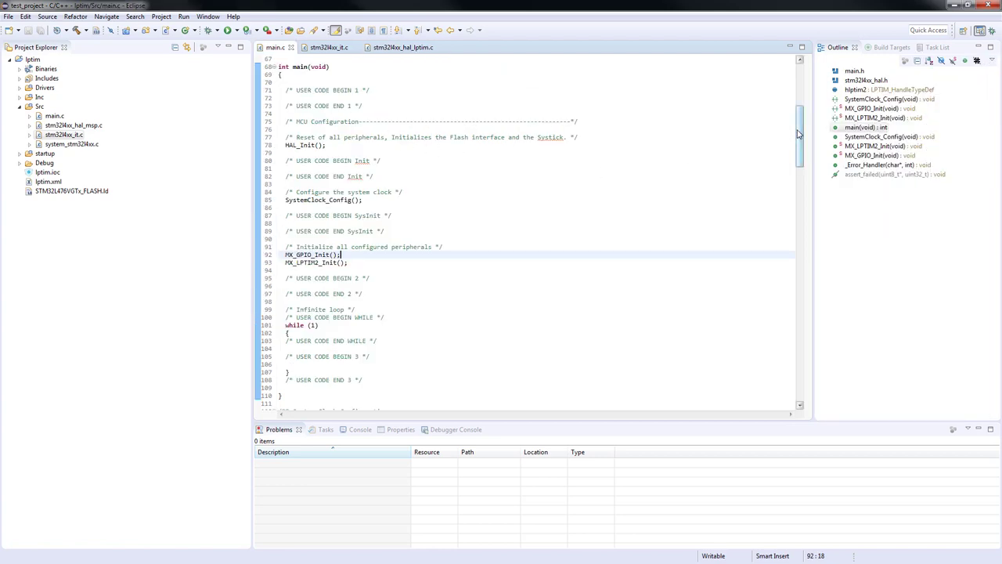
Define HAL_LPTIM_CompareMatchCallback calling HAL_GPIO_WritePin(GPIOE, GPIO_PIN_8, GPIO_PIN_SET)
{"action": "scroll", "scroll_direction": "down", "scroll_amount": 3}
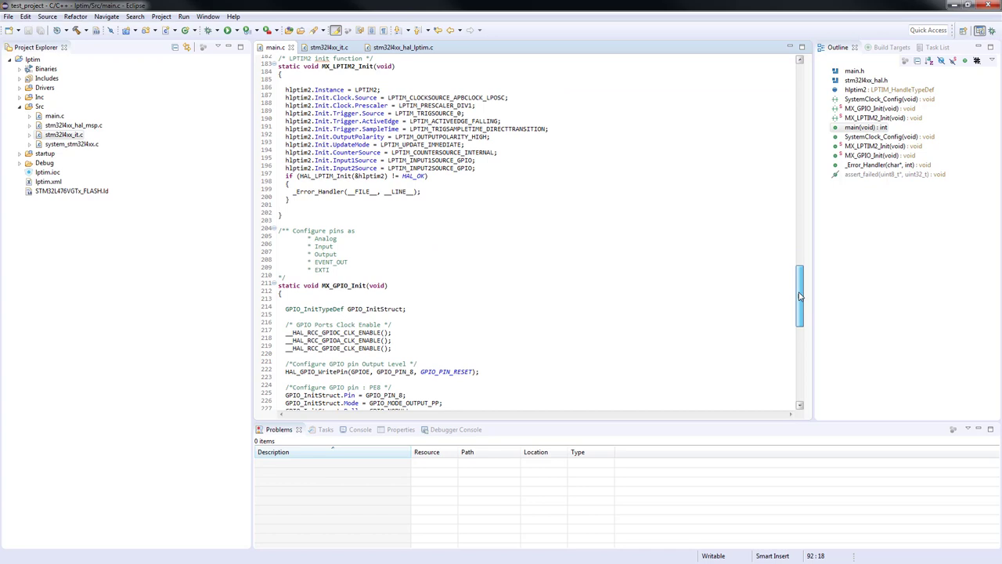
{"action": "scroll", "scroll_direction": "down", "scroll_amount": 3}
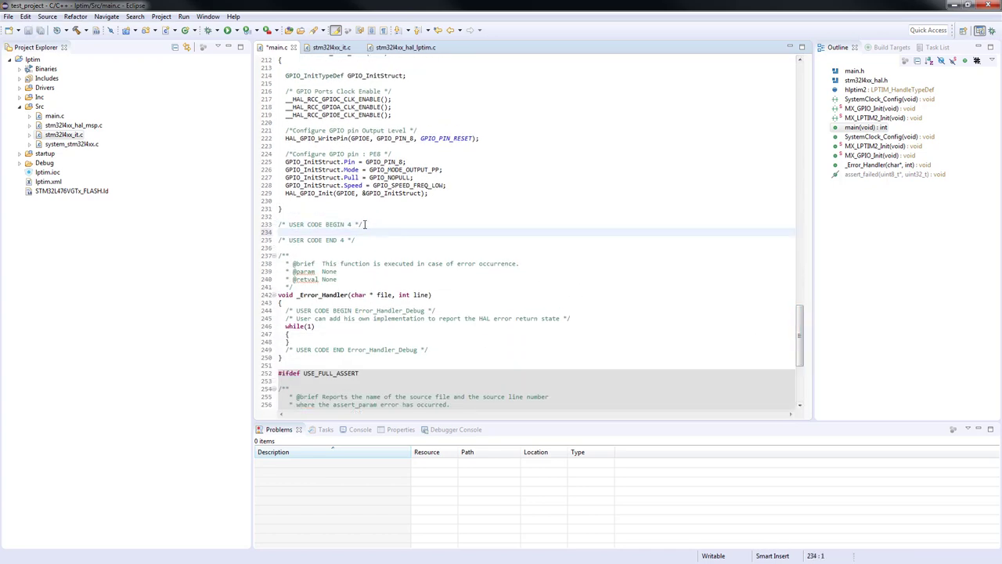
{"action": "type", "text": "void HAL_LPTIM_CompareMatchCallback(LPTIM_HandleTypeDef *hlptim)"}
{"action": "type", "text": "{"}
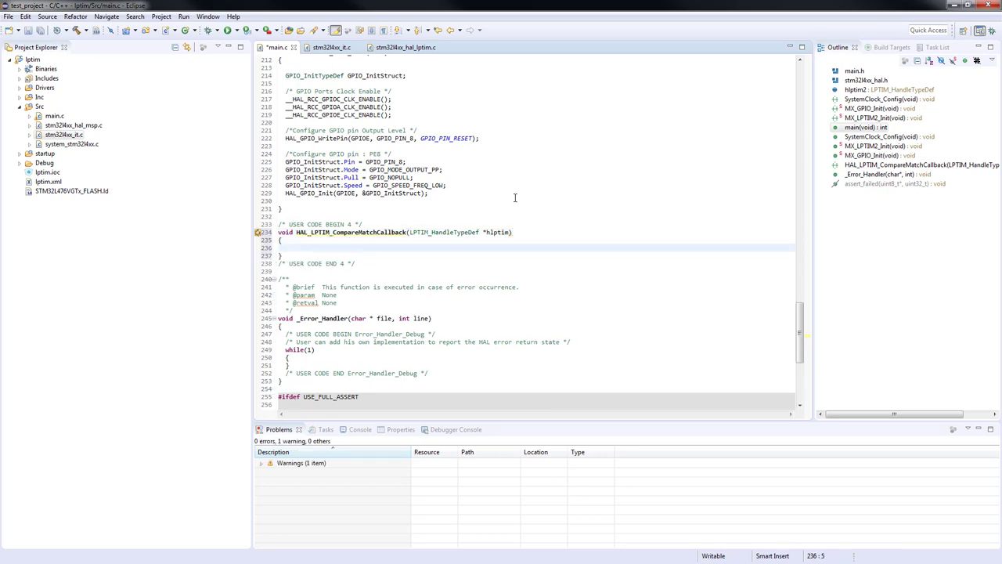
{"action": "type", "text": "HAL_GPIO_WritePin("}
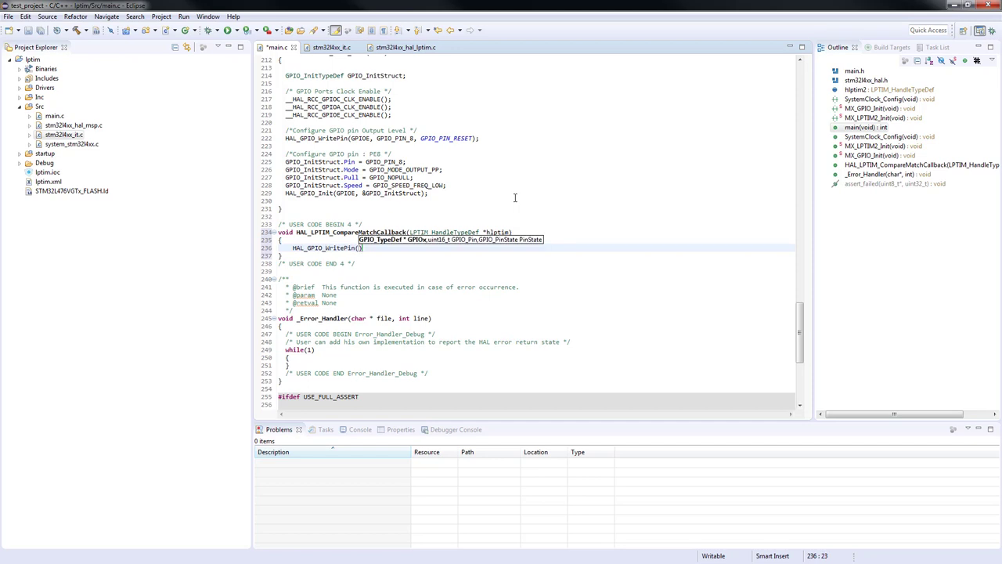
{"action": "type", "text": "GPIOE, GPIO_PIN_8,"}
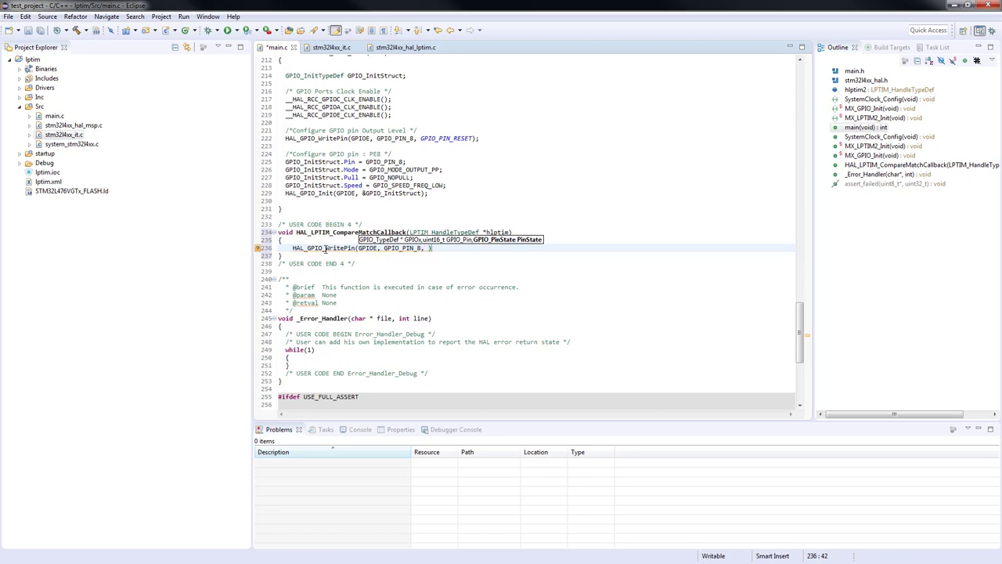
{"action": "right_click", "coordinate": [307, 247]}
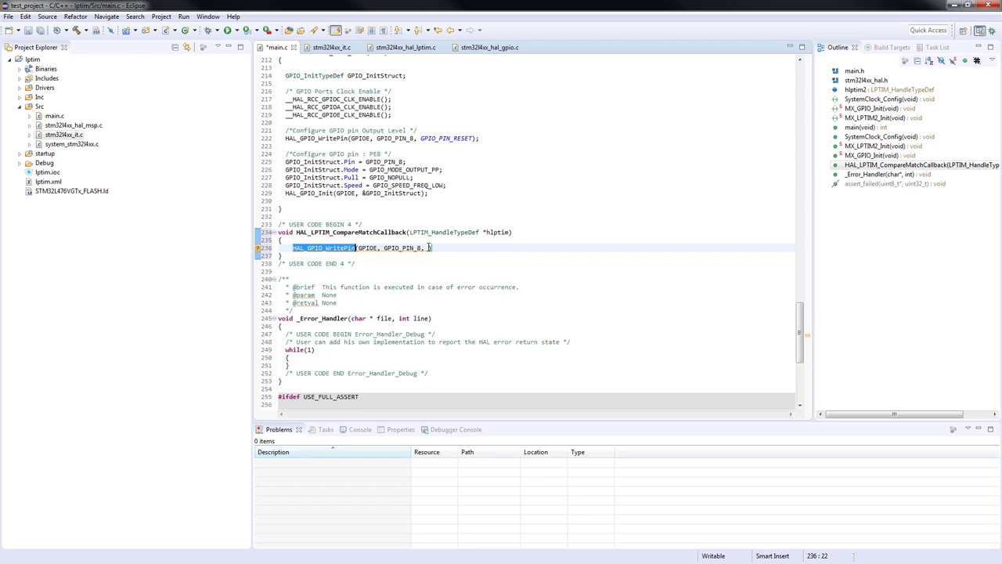
{"action": "type", "text": "GPIO_PIN_SET)"}
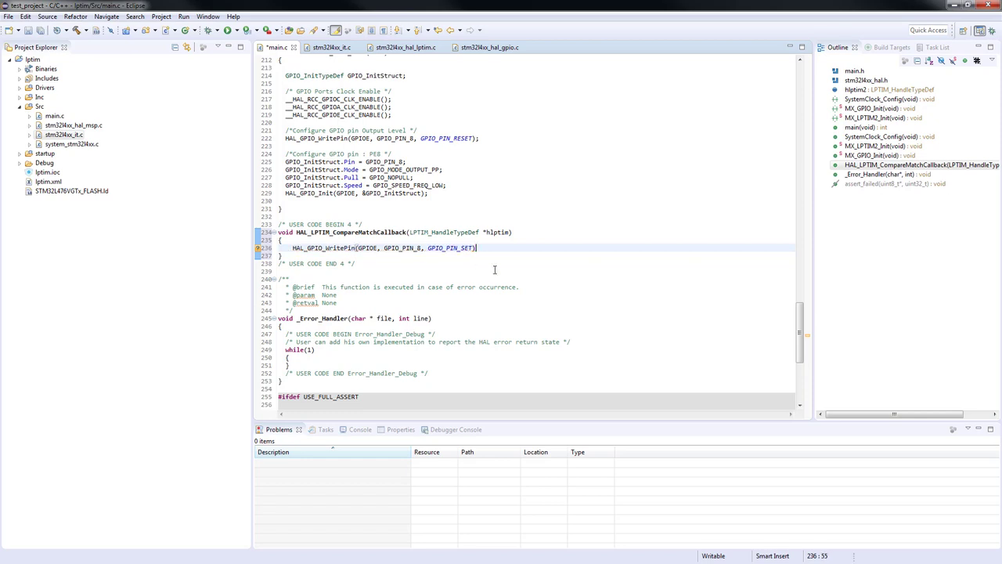
{"action": "type", "text": ";"}
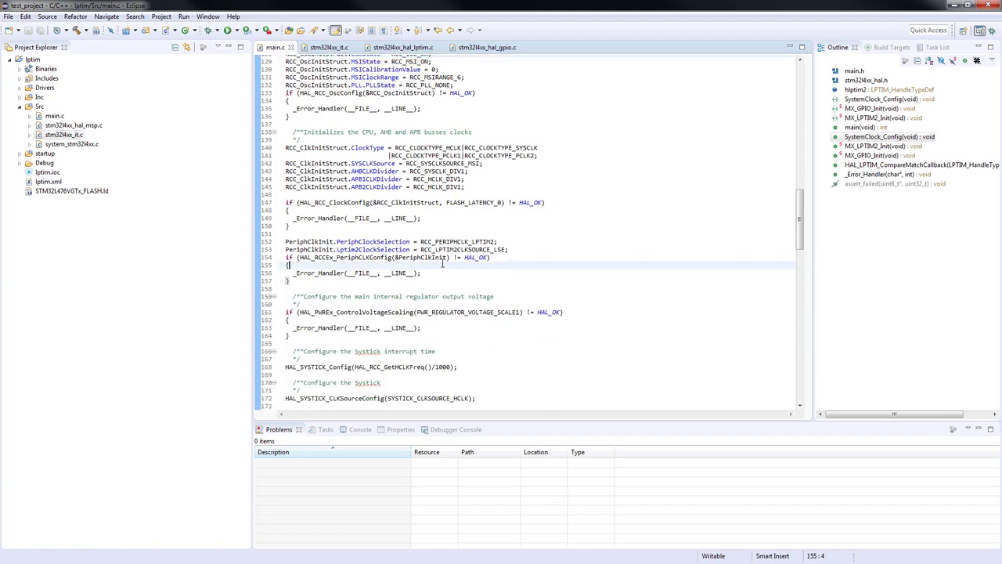
{"action": "mouse_move", "coordinate": [505, 241]}
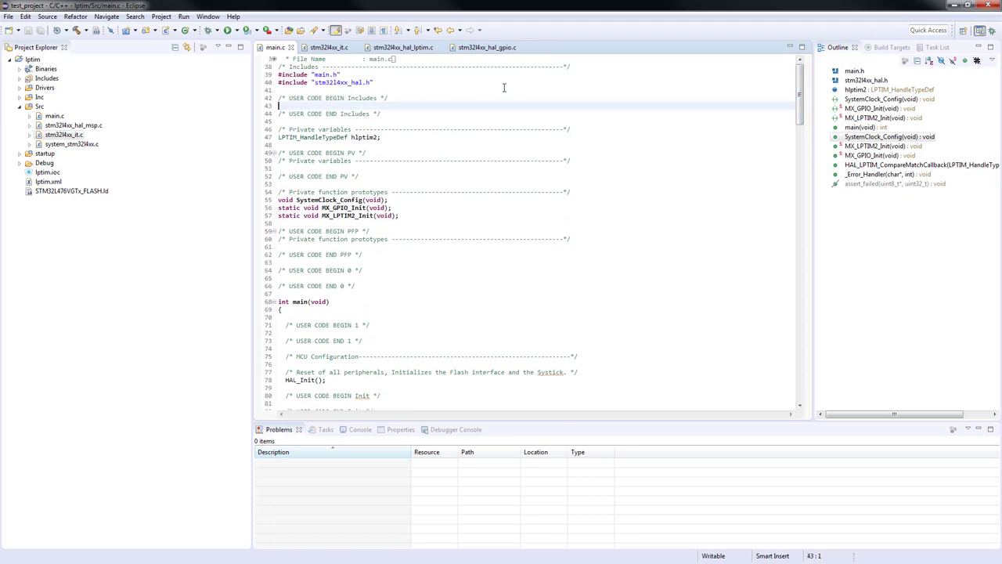
Define Period as (uint32_t)65535 and Timeout as (uint32_t)(32768 - 1) under USER CODE BEGIN Includes
{"action": "type", "text": "#define"}
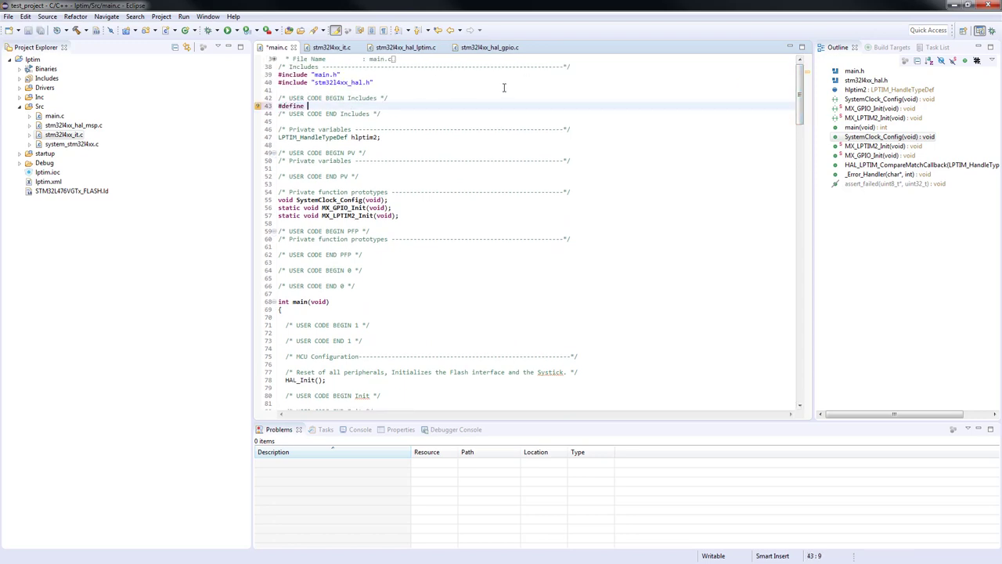
{"action": "type", "text": "Period"}
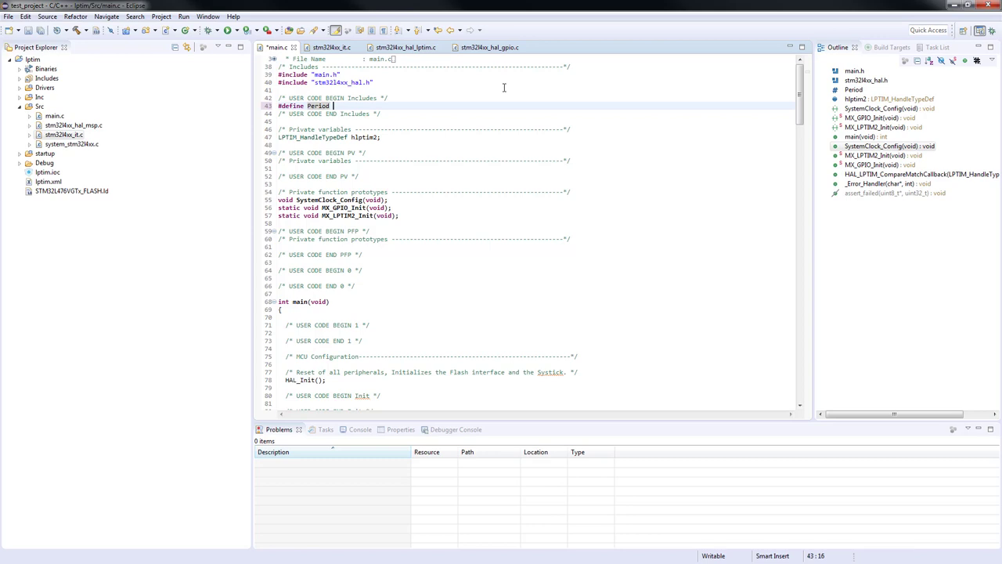
{"action": "type", "text": "(uint32_t"}
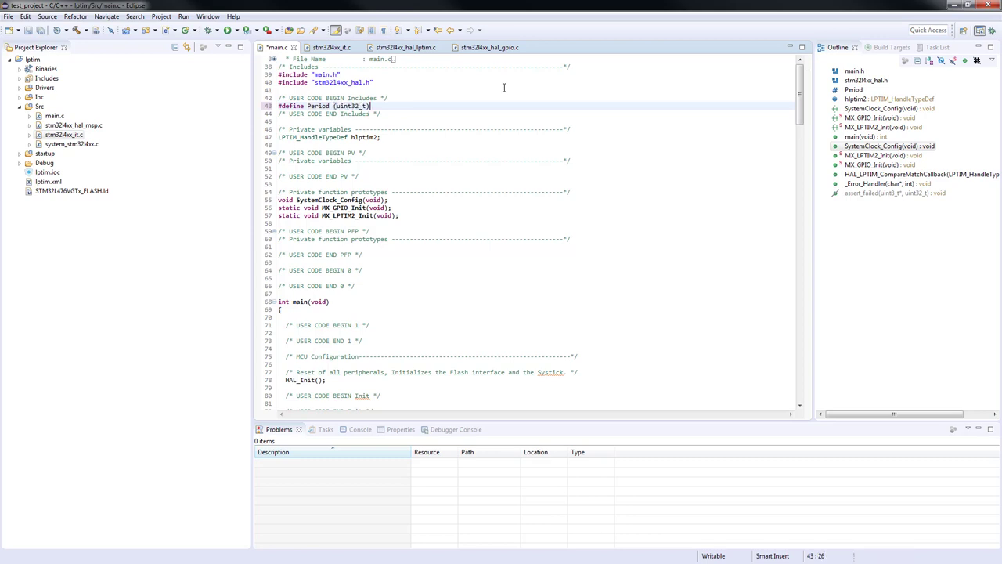
{"action": "type", "text": "65535"}
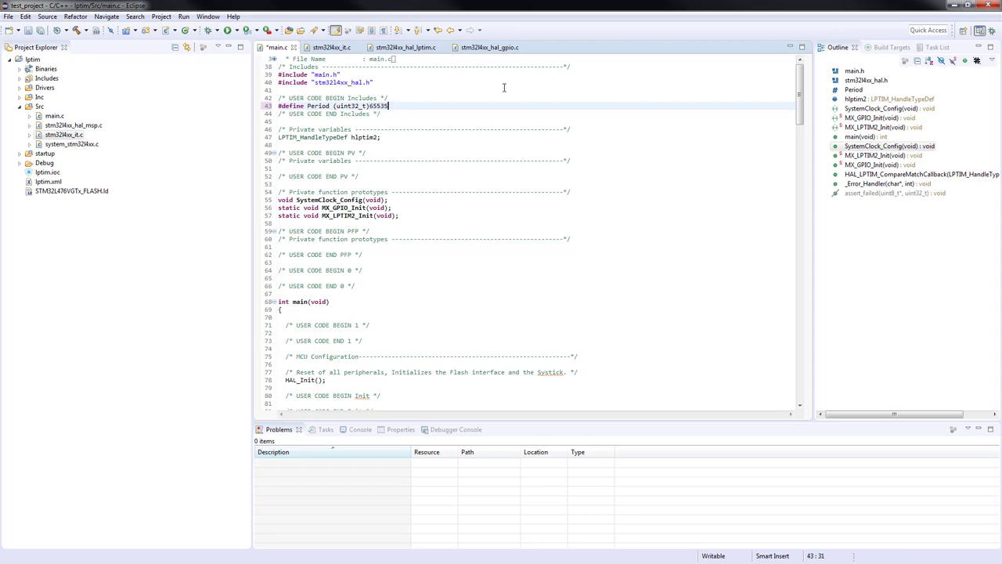
{"action": "type", "text": "#define Timeout (uint32_t"}
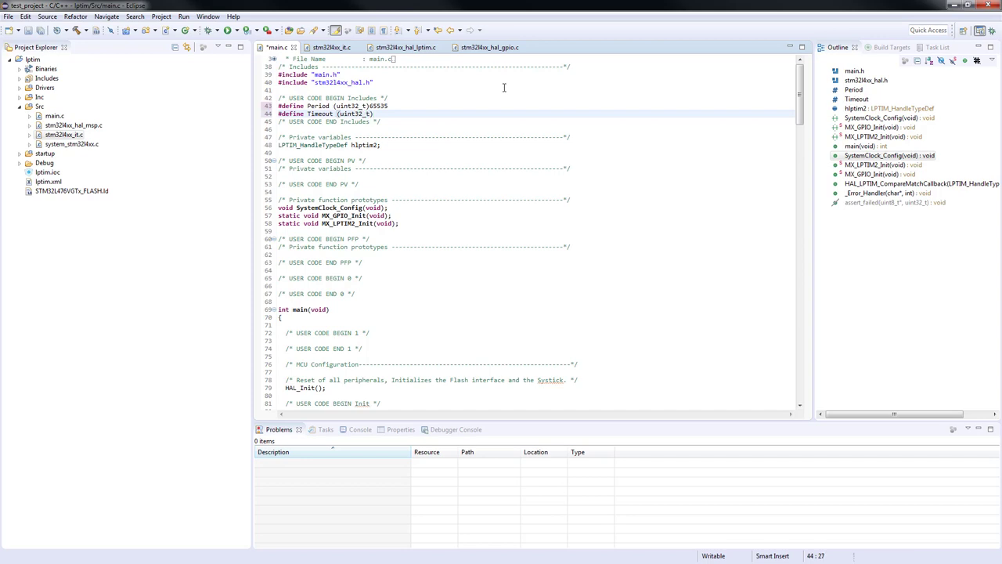
{"action": "type", "text": "(32768 - 1"}
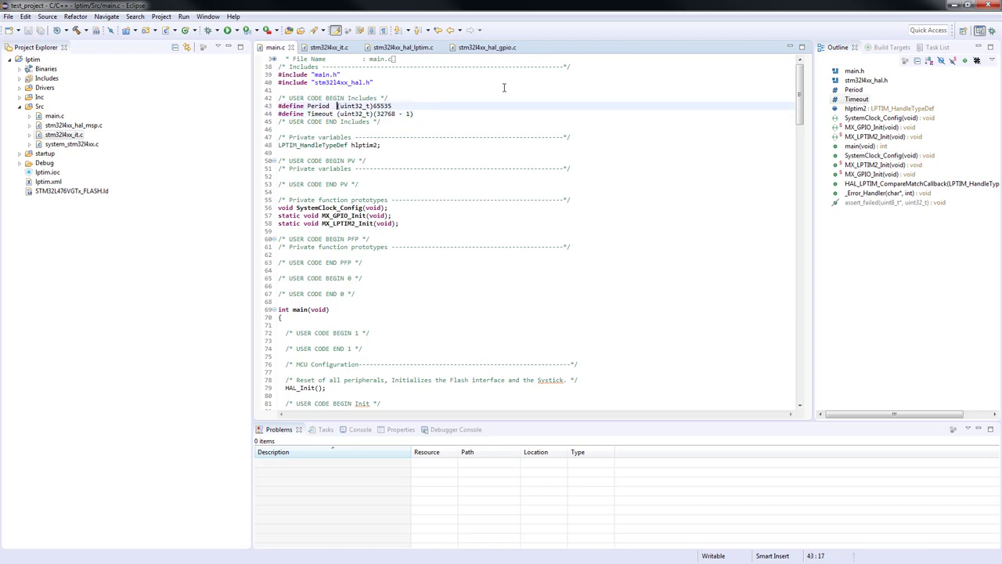
{"action": "scroll", "scroll_direction": "down", "scroll_amount": 3}
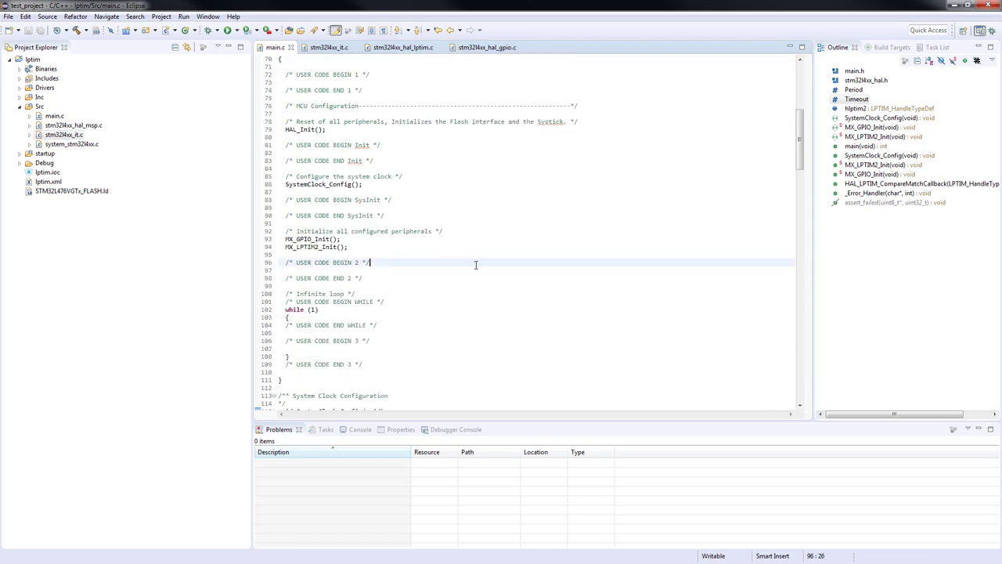
After USER CODE BEGIN 2, write if(HAL_LPTIM_TimeOut_Start_IT(&hlptim2, Period, Timeout) != HAL_OK)
{"action": "key", "text": "Enter"}
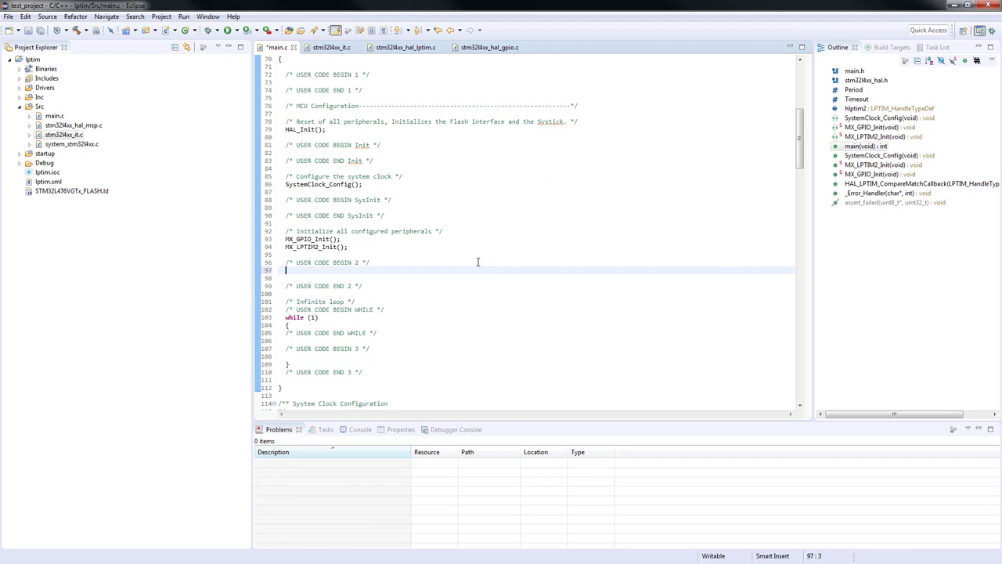
{"action": "type", "text": "HAL_L"}
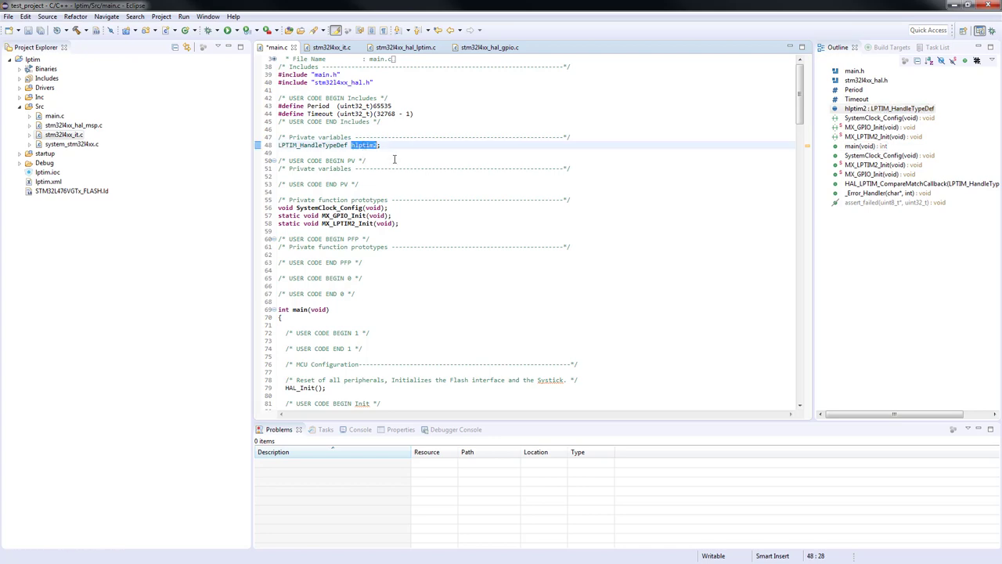
{"action": "scroll", "scroll_direction": "down", "scroll_amount": 3}
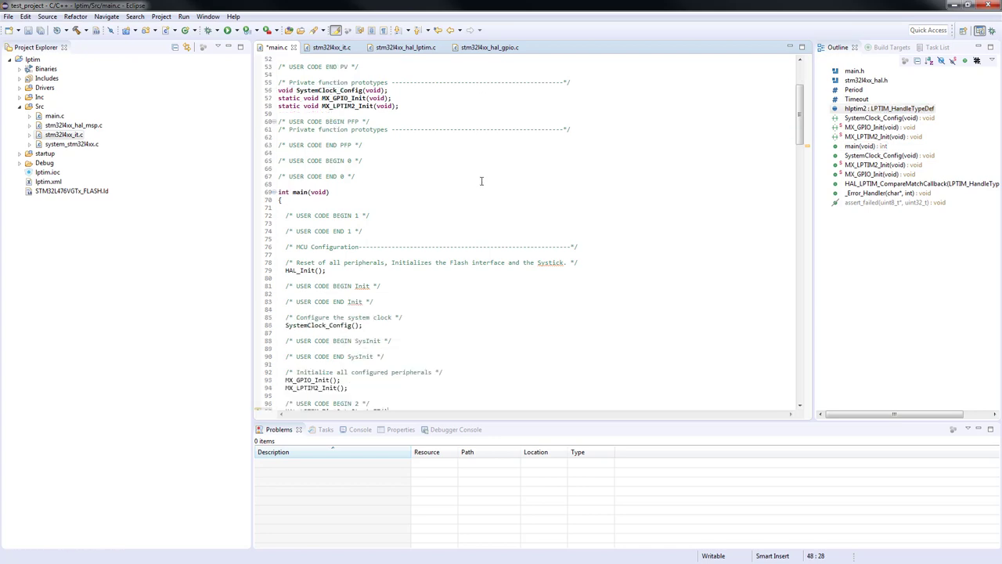
{"action": "type", "text": "HAL_LPTIM_TimeOut_Start_IT("}
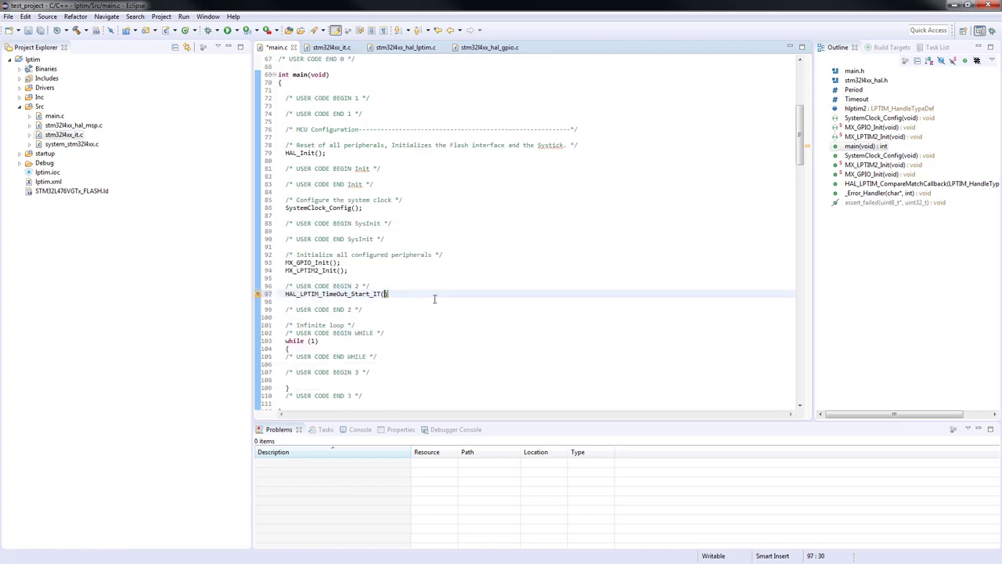
{"action": "type", "text": "&hlptim2,"}
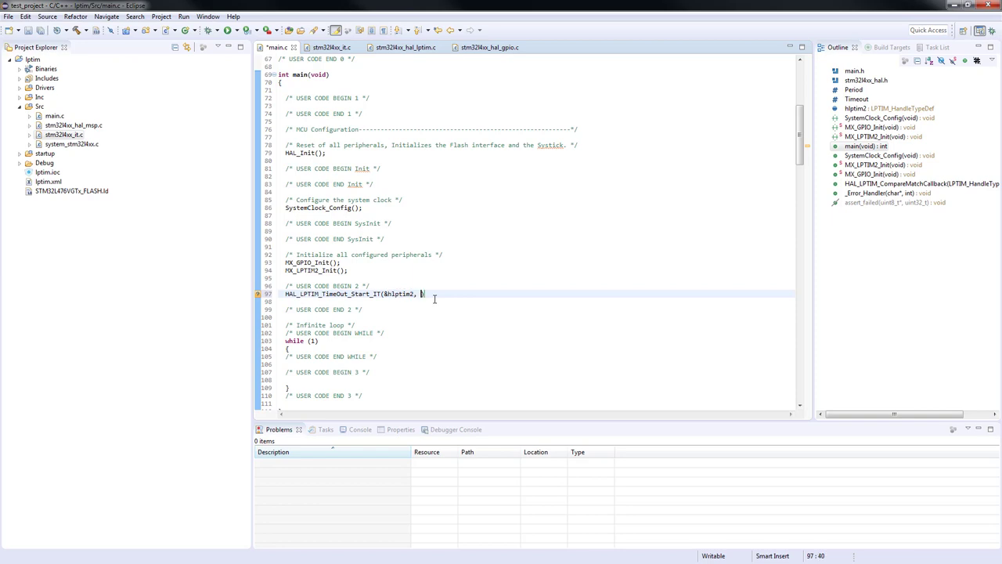
{"action": "type", "text": "Period)"}
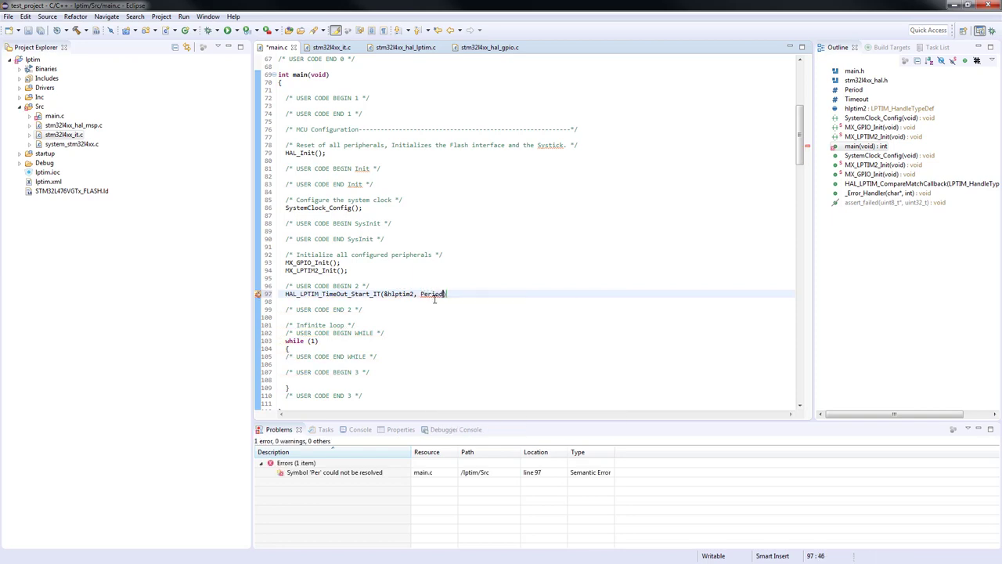
{"action": "type", "text": ", Timeout"}
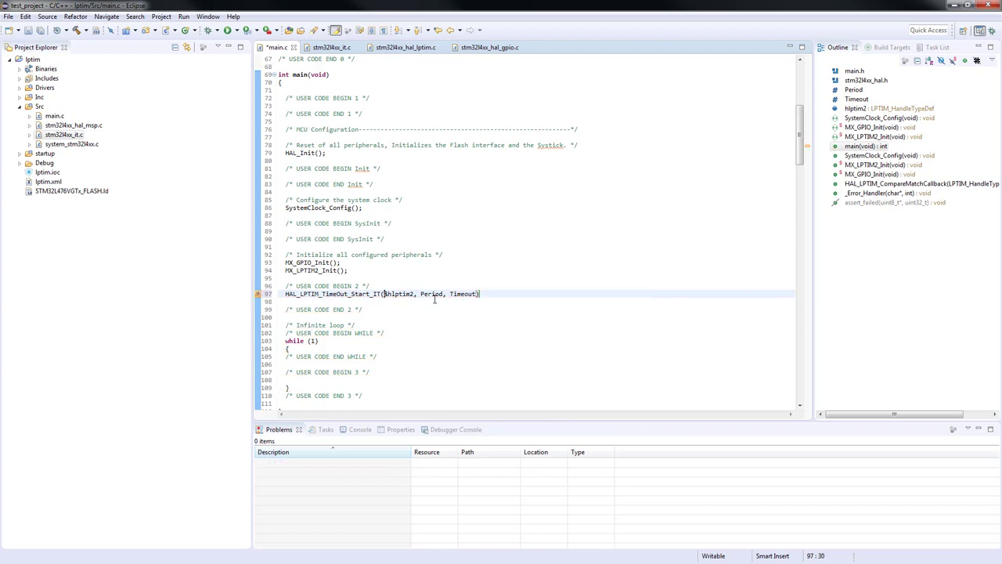
{"action": "type", "text": "if("}
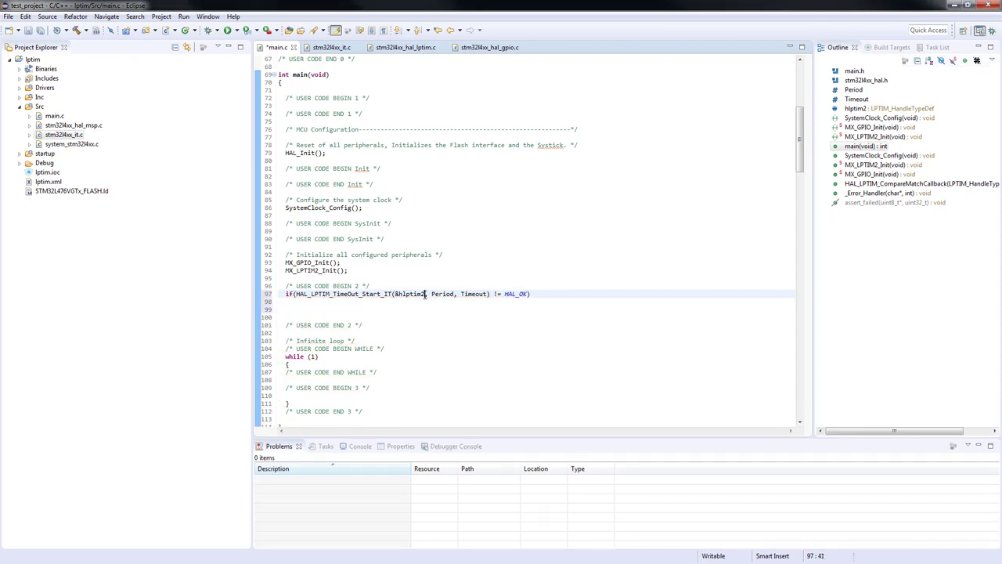
Add the error handler and HAL_PWREx_EnterSTOP1Mode(PWR_STOPENTRY_WFI), checking its declaration
{"action": "scroll", "scroll_direction": "down", "scroll_amount": 3}
{"action": "type", "text": "HAL_"}
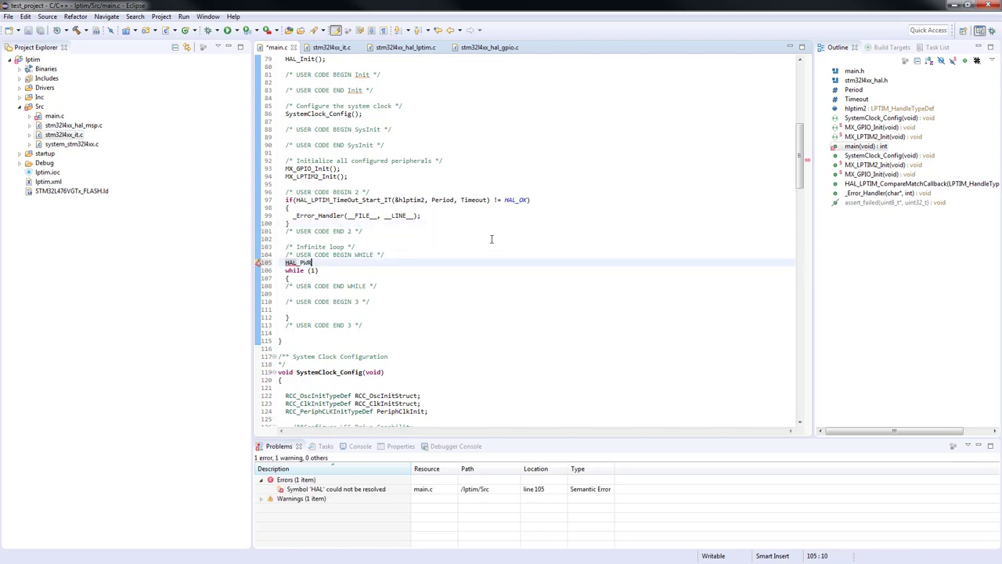
{"action": "type", "text": "PWREx_EnterSTOP1Mode("}
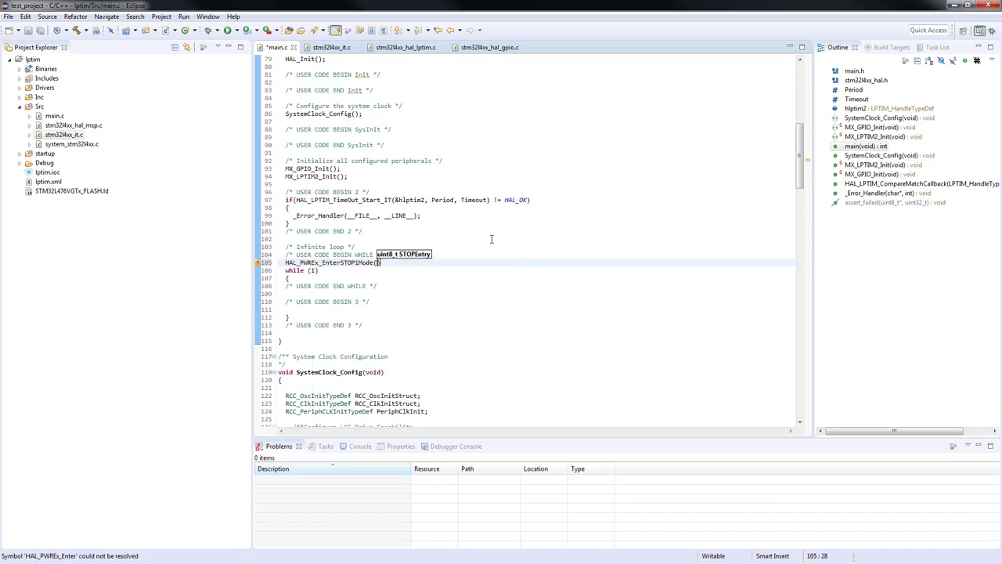
{"action": "right_click", "coordinate": [313, 262]}
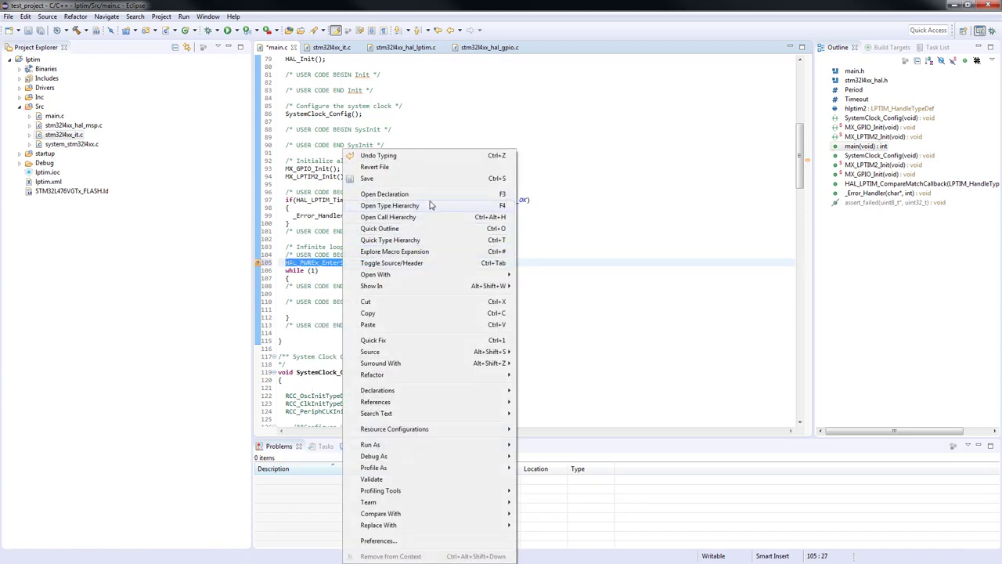
{"action": "left_click", "coordinate": [385, 193]}
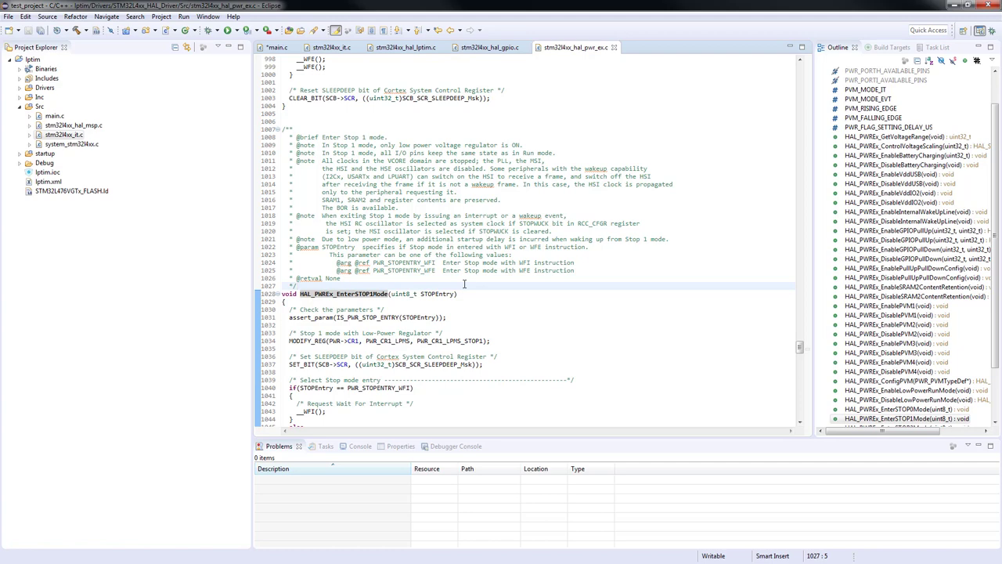
Save main.c and debug the lptim project as an Ac6 STM32 C/C++ Application
{"action": "left_click", "coordinate": [284, 47]}
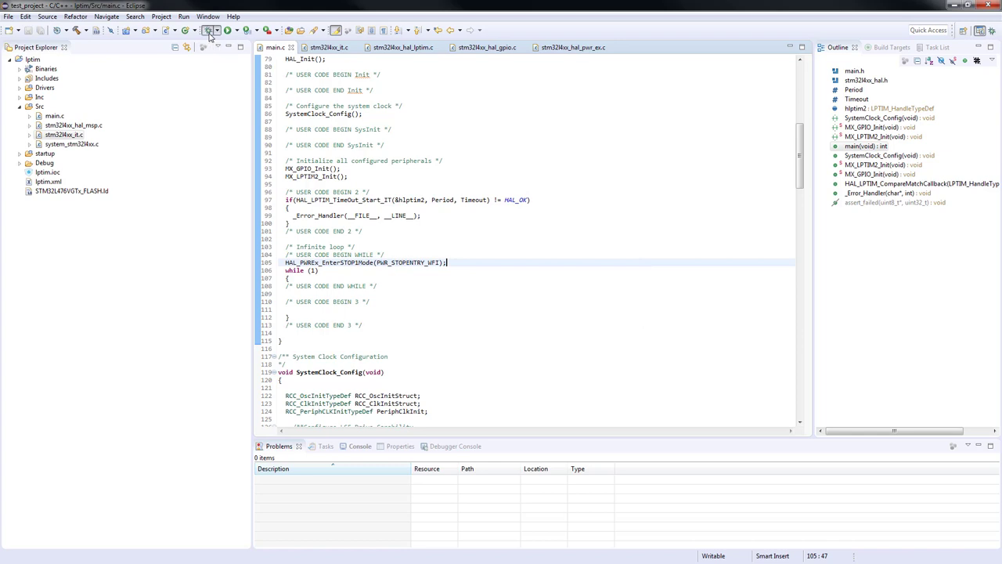
{"action": "left_click", "coordinate": [209, 31]}
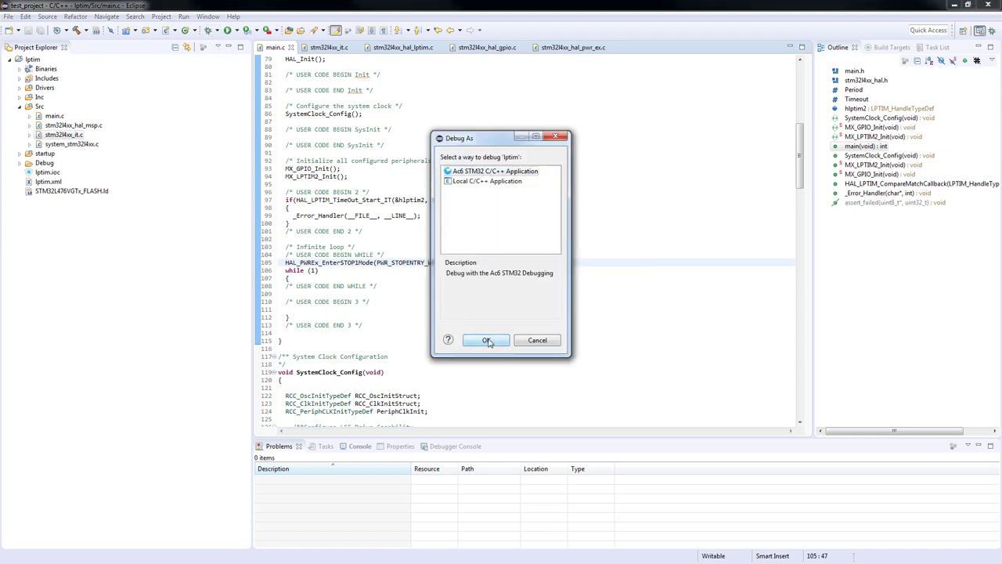
{"action": "left_click", "coordinate": [486, 340]}
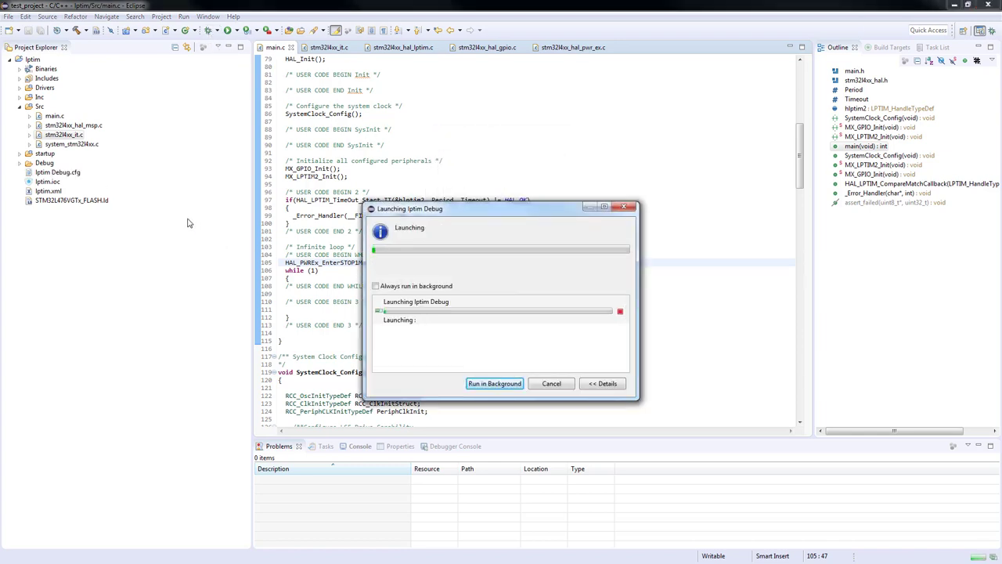